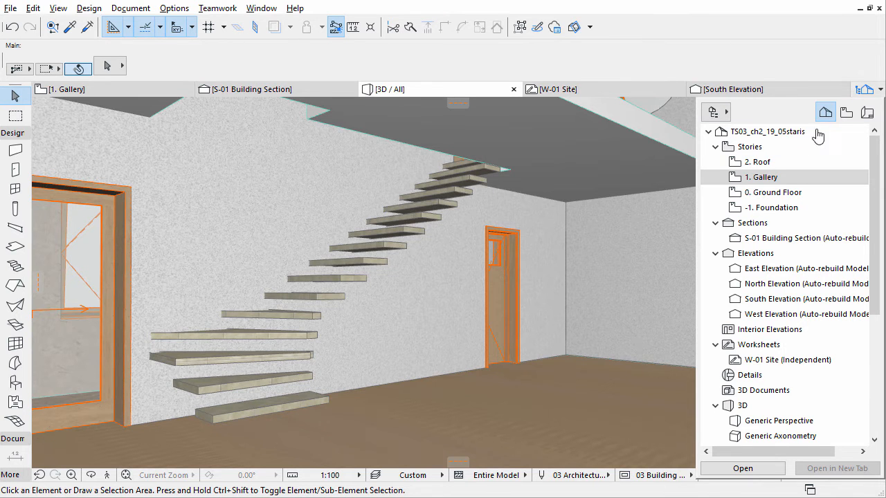
Step: Open the -1. Foundation story floor plan from the Navigator Project Map
{"action": "left_click", "coordinate": [775, 207]}
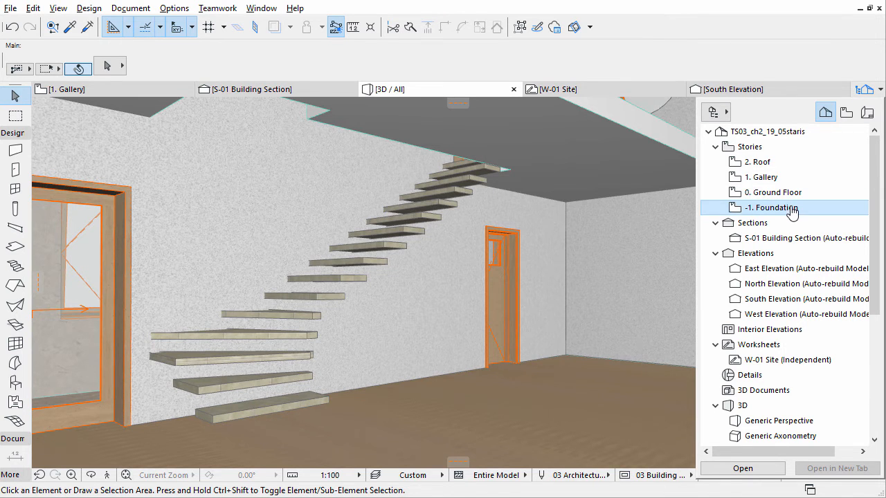
{"action": "double_click", "coordinate": [771, 208]}
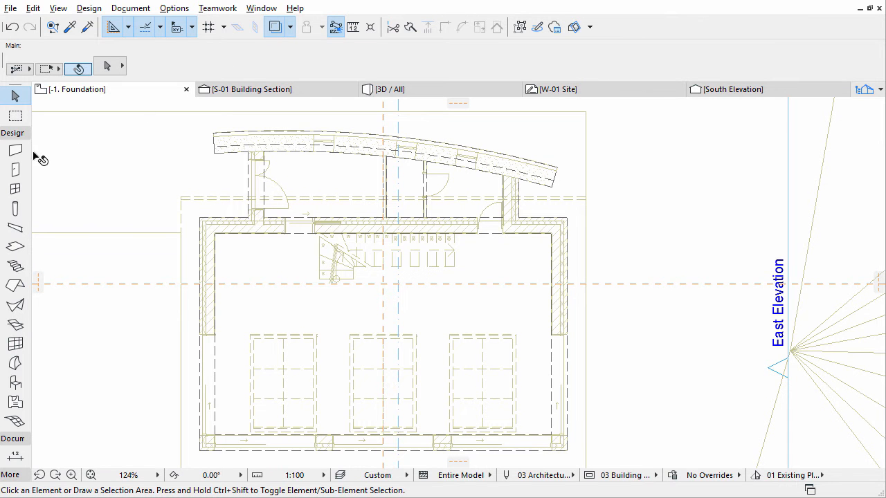
{"action": "mouse_move", "coordinate": [16, 151]}
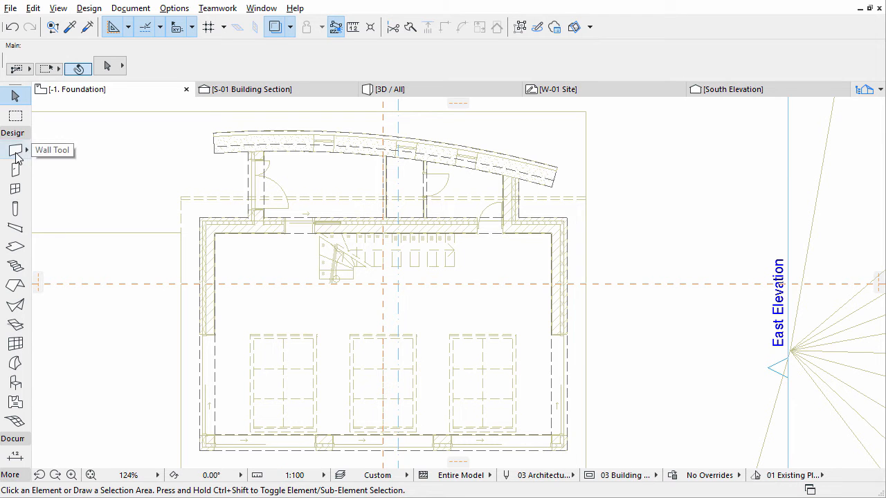
Step: Link the default wall top to 0. Ground Floor at -0.10, bottom 0.00, home story -1. Foundation
{"action": "left_click", "coordinate": [15, 150]}
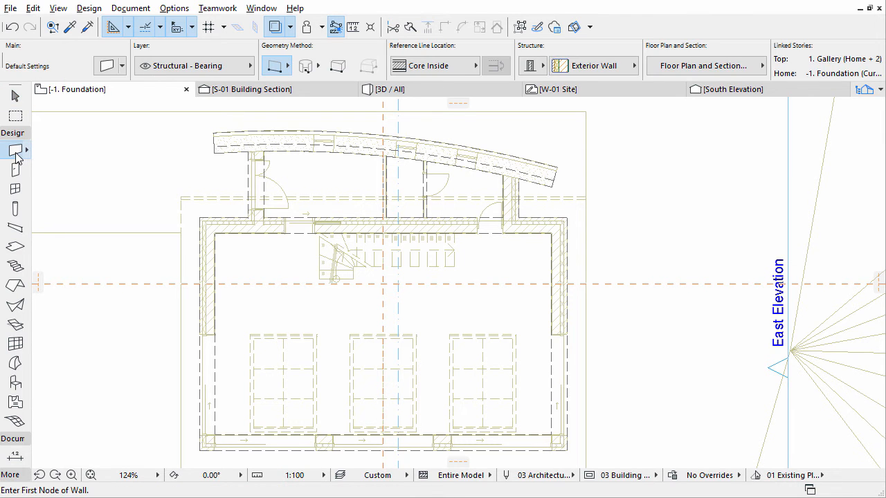
{"action": "left_click", "coordinate": [108, 66]}
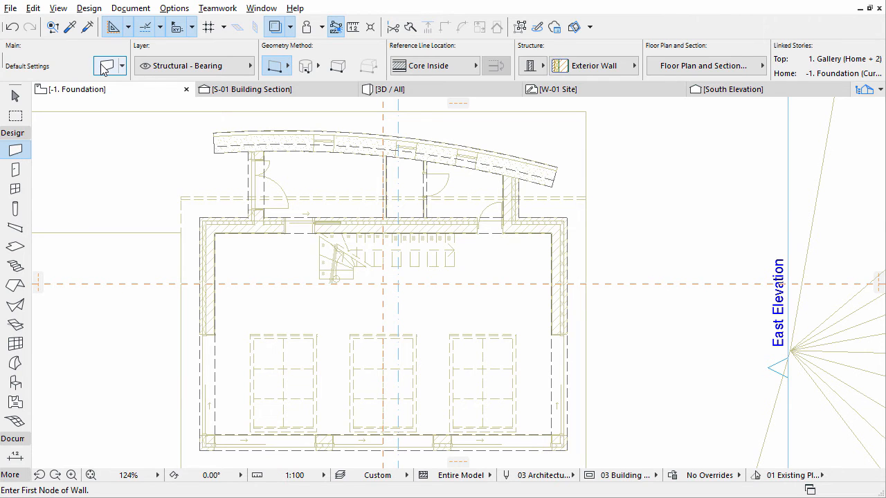
{"action": "left_click", "coordinate": [106, 65]}
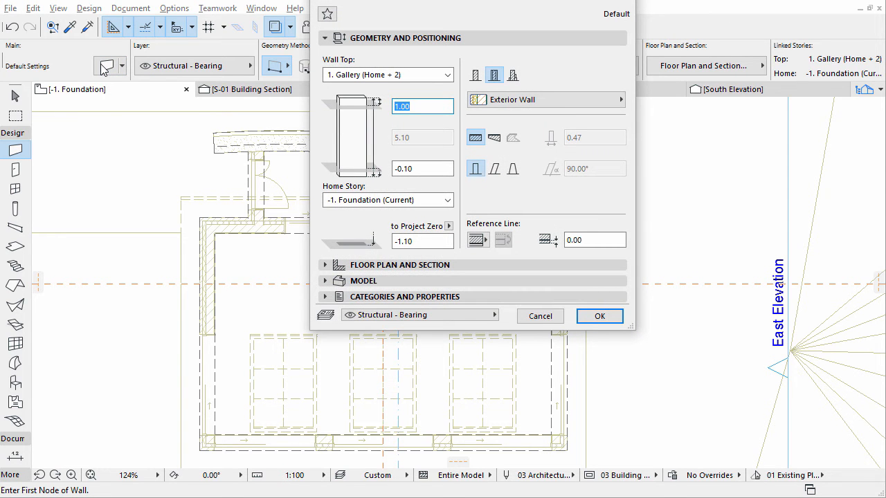
{"action": "left_click", "coordinate": [447, 75]}
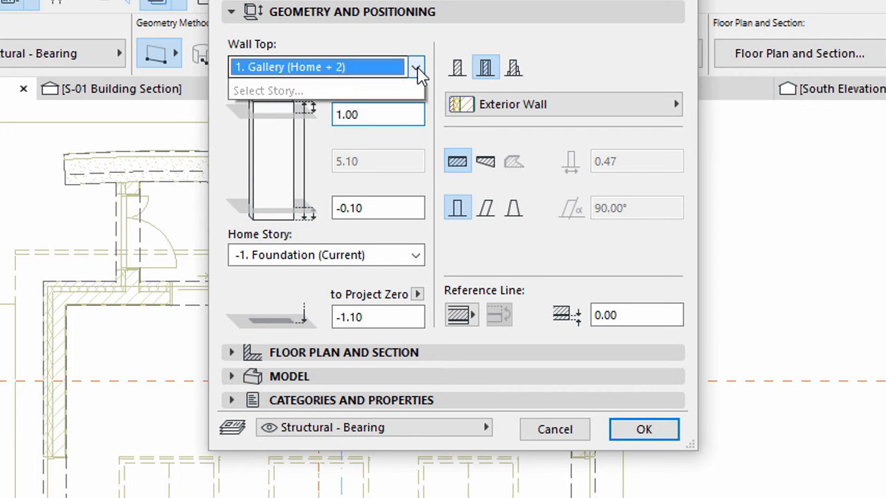
{"action": "left_click", "coordinate": [416, 67]}
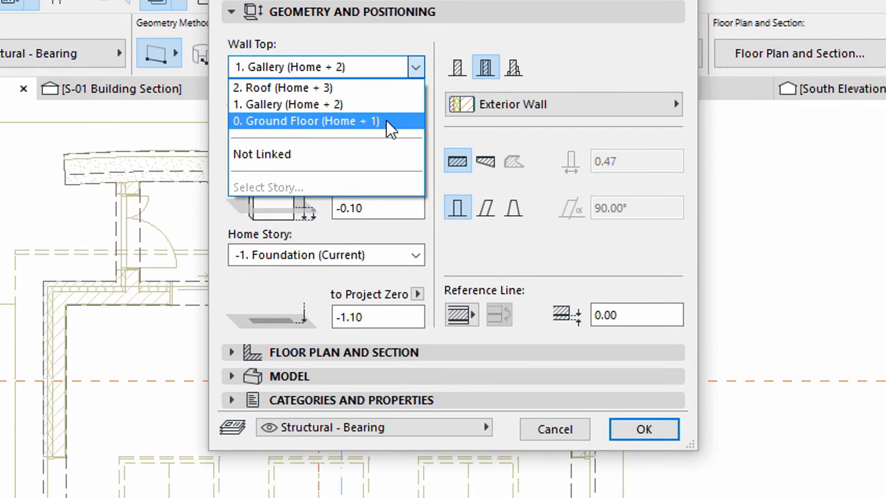
{"action": "left_click", "coordinate": [306, 121]}
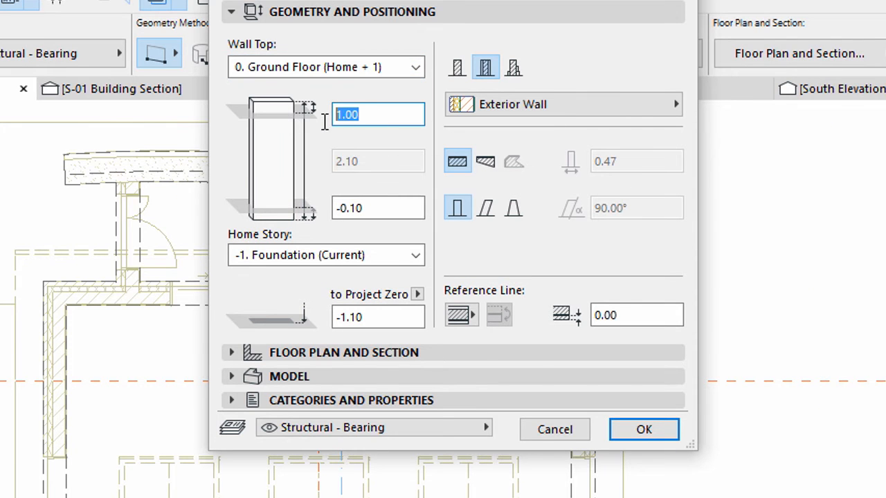
{"action": "type", "text": "-0.1"}
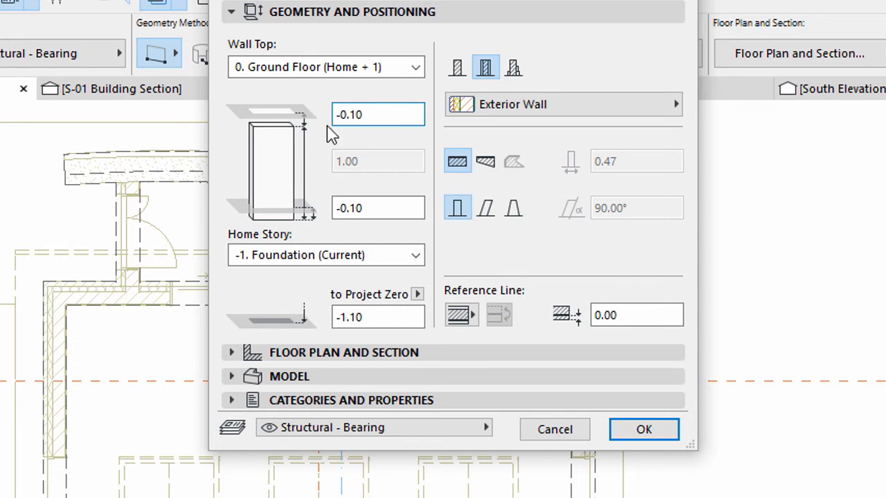
{"action": "mouse_move", "coordinate": [378, 208]}
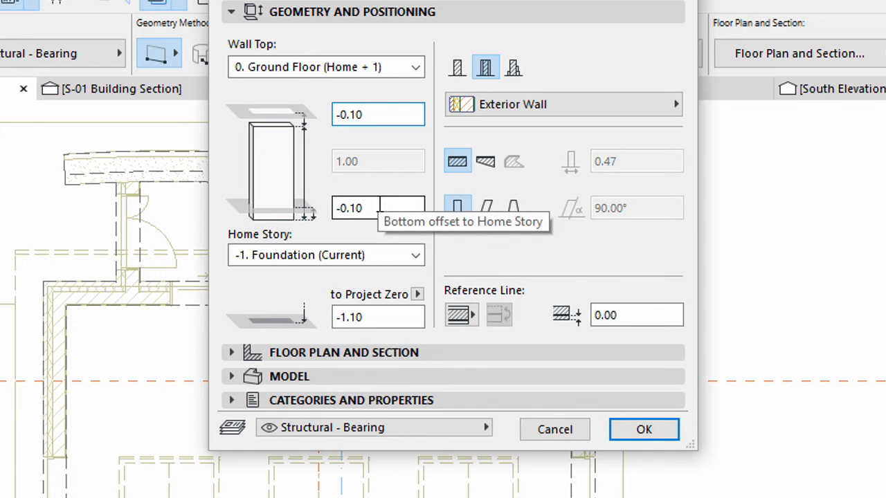
{"action": "left_click", "coordinate": [378, 207]}
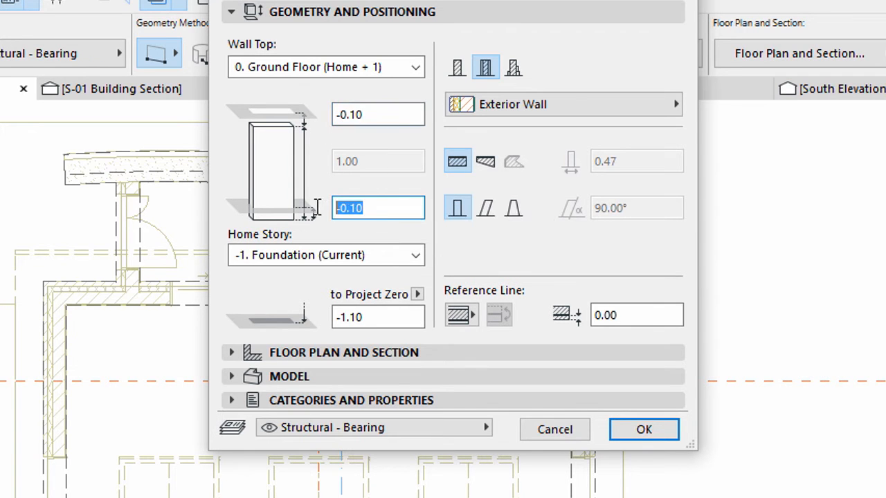
{"action": "type", "text": "0.00"}
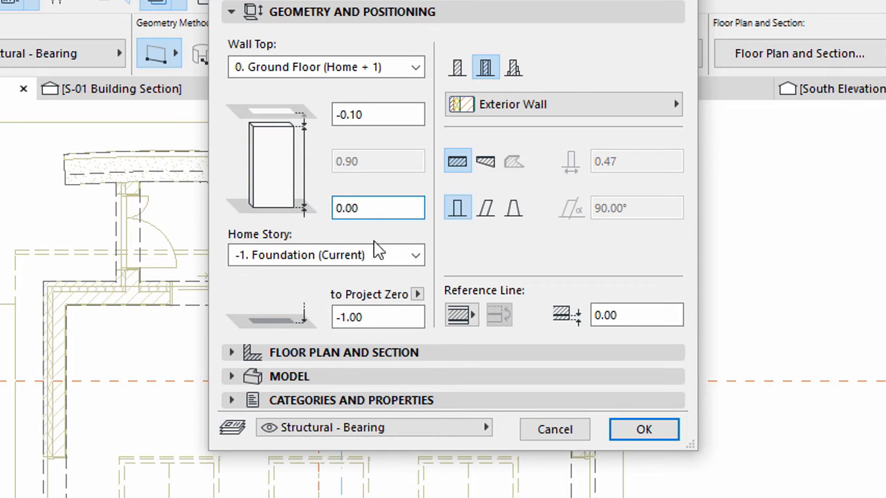
{"action": "left_click", "coordinate": [415, 255]}
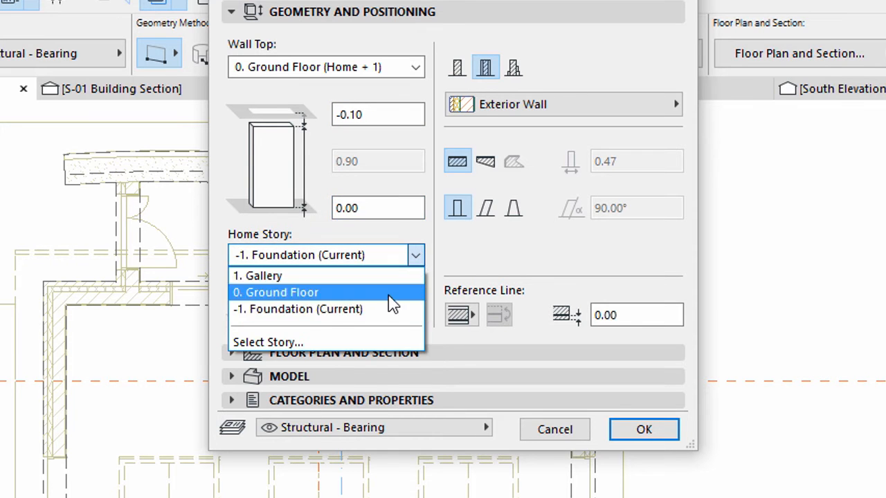
{"action": "mouse_move", "coordinate": [384, 310]}
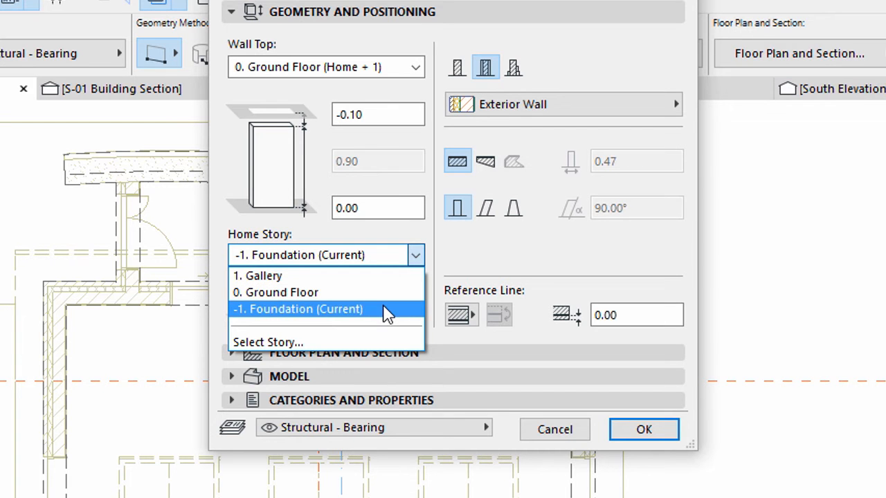
{"action": "left_click", "coordinate": [298, 308]}
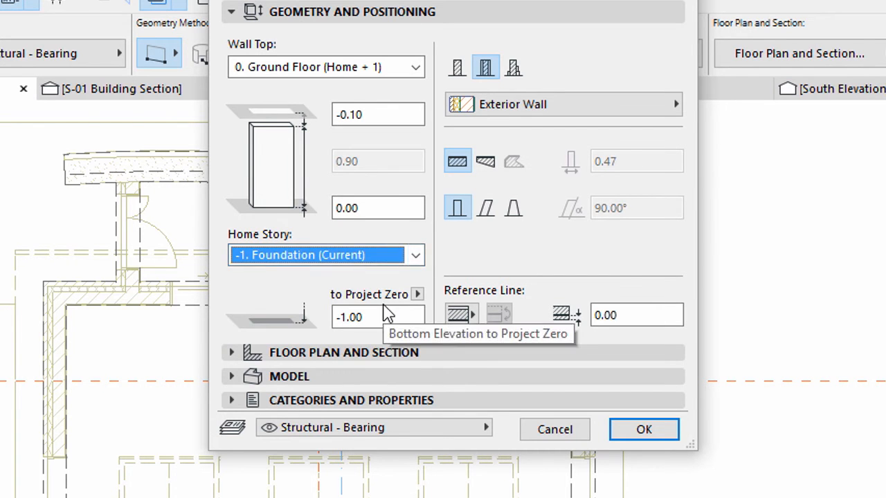
Step: Give default walls Reinforced Concrete - Structural, 0.60 thickness, inside-face reference line, 0.05 offset
{"action": "left_click", "coordinate": [457, 67]}
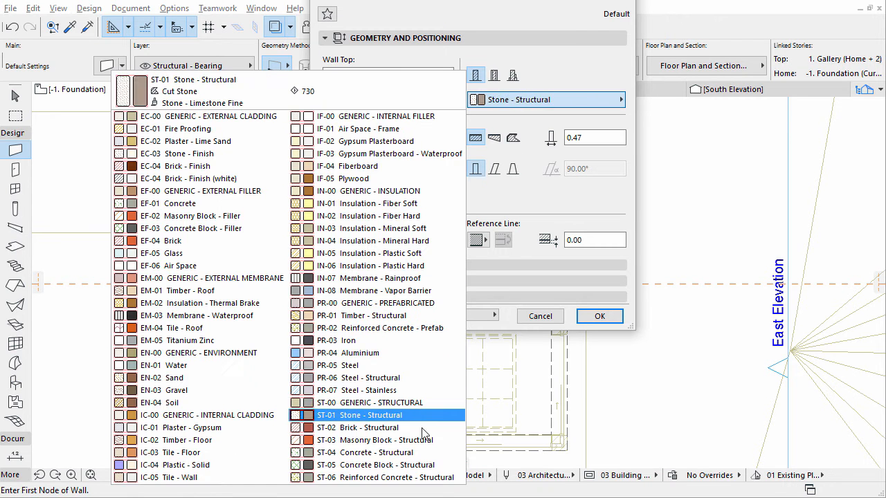
{"action": "left_click", "coordinate": [387, 478]}
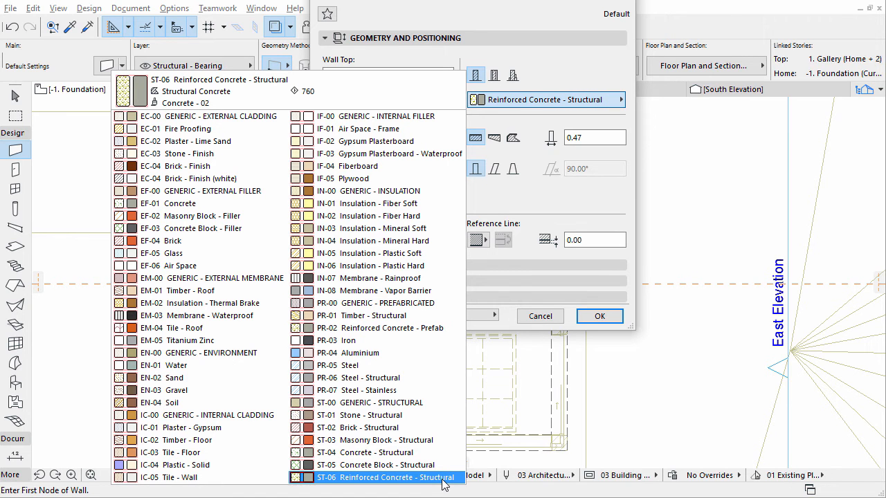
{"action": "left_click", "coordinate": [385, 477]}
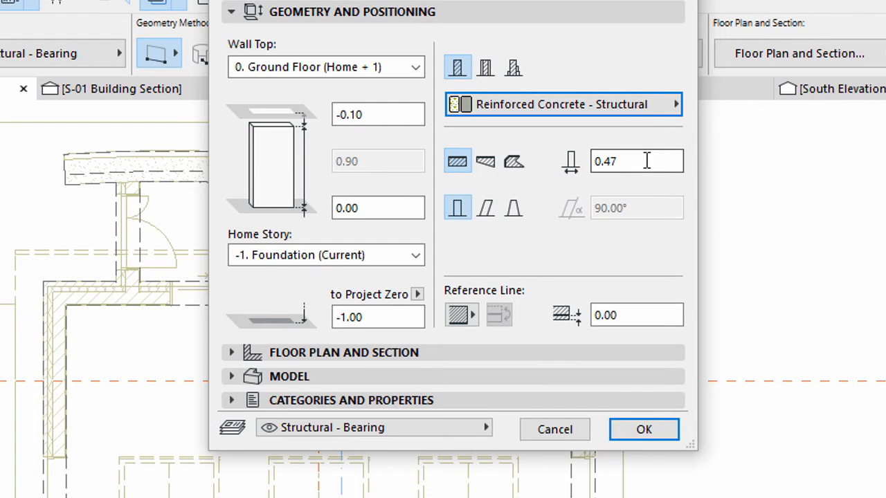
{"action": "mouse_move", "coordinate": [635, 161]}
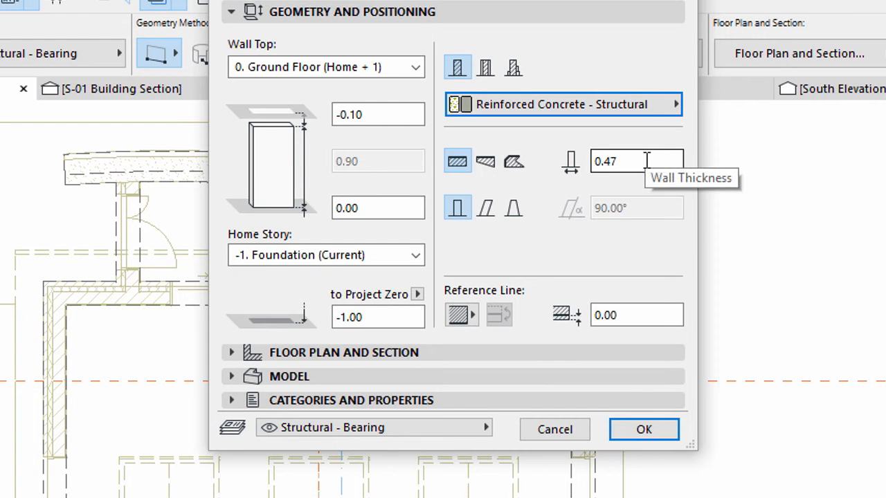
{"action": "type", "text": "0.60"}
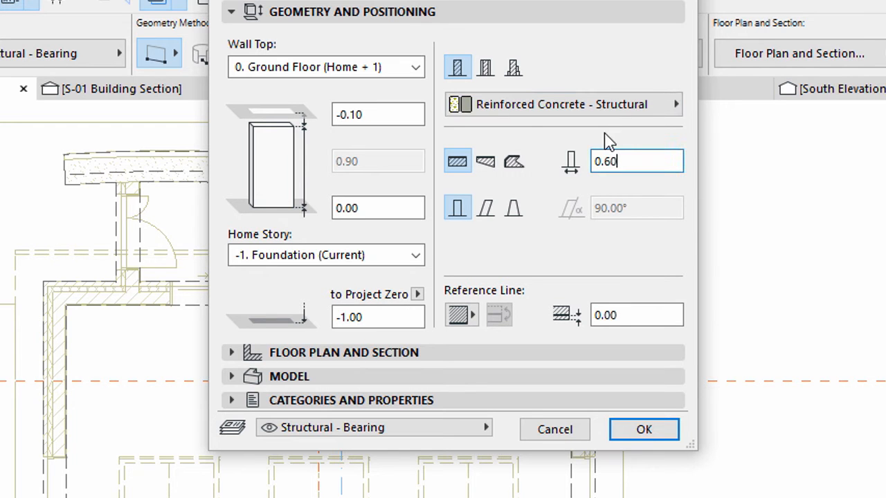
{"action": "left_click", "coordinate": [460, 315]}
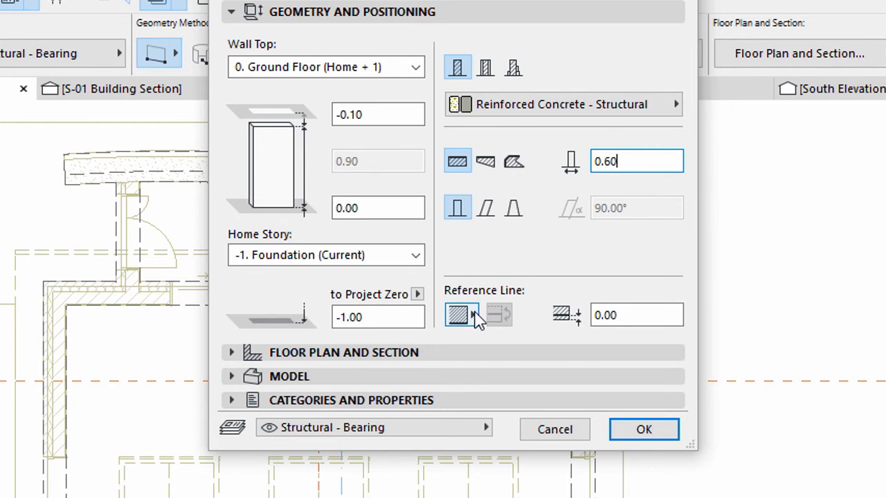
{"action": "left_click", "coordinate": [472, 315]}
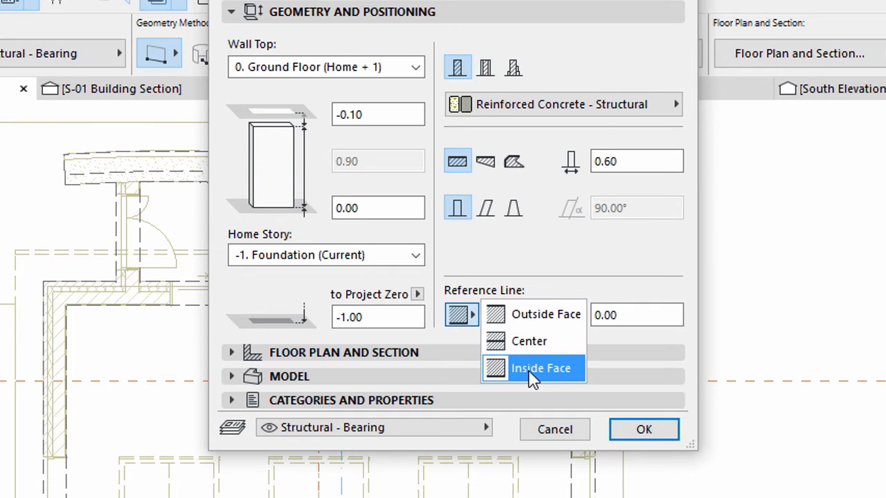
{"action": "left_click", "coordinate": [540, 367]}
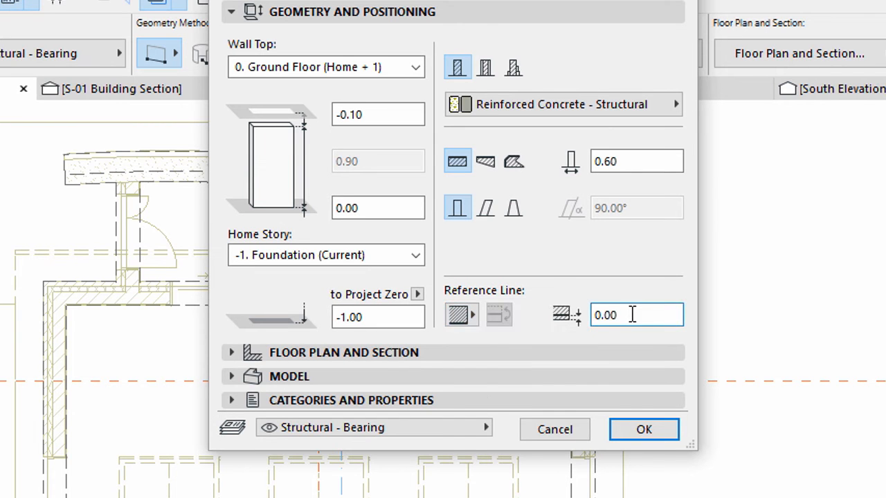
{"action": "type", "text": "0.05"}
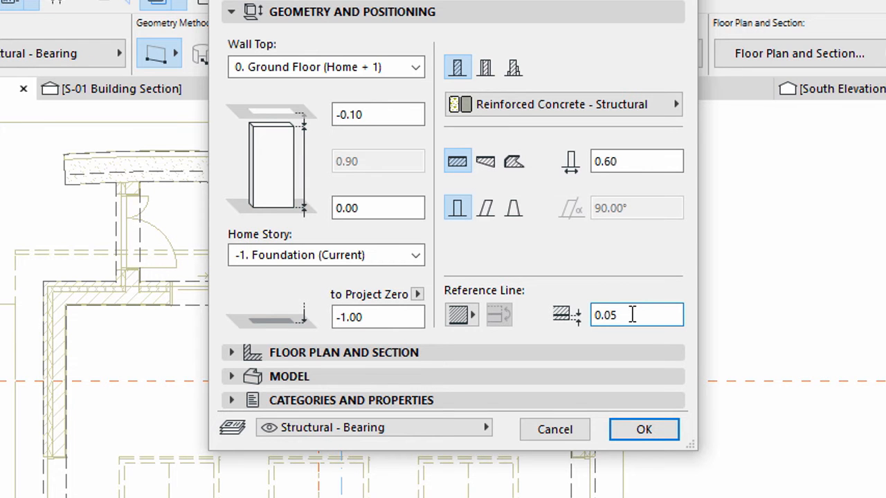
Step: Keep the wall's Structural Function as Load-Bearing Element and Position as Exterior
{"action": "left_click", "coordinate": [233, 12]}
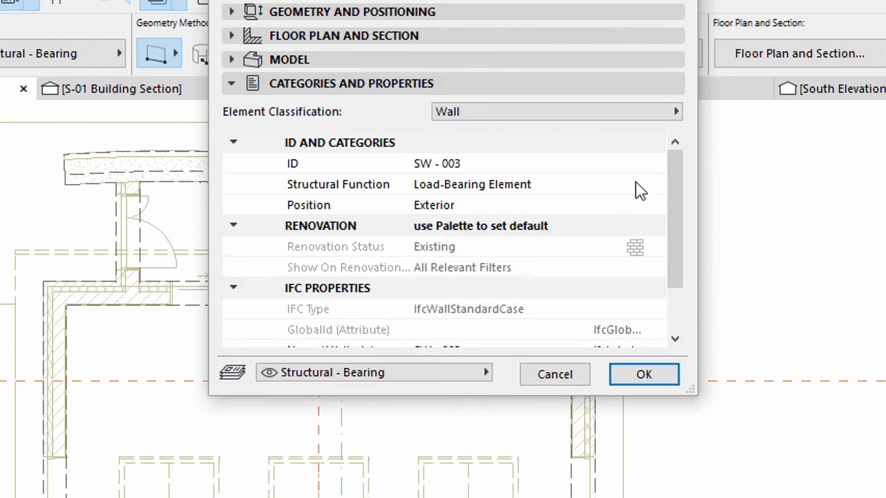
{"action": "left_click", "coordinate": [655, 184]}
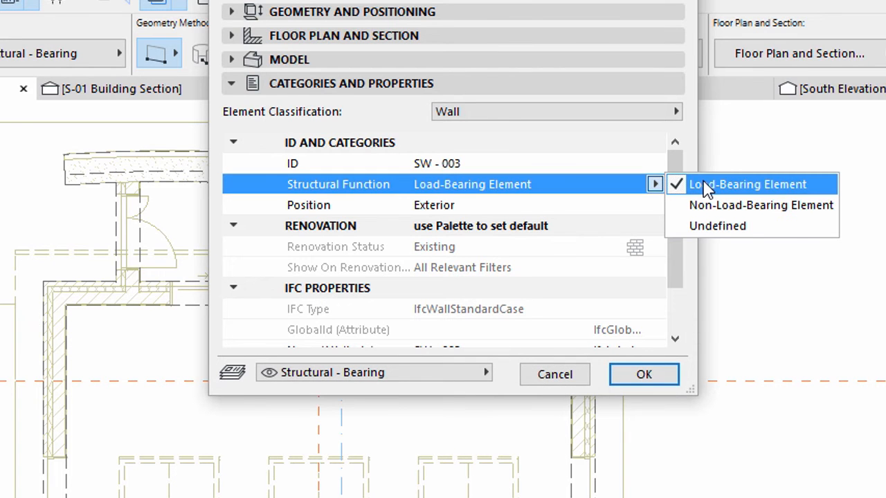
{"action": "left_click", "coordinate": [746, 184]}
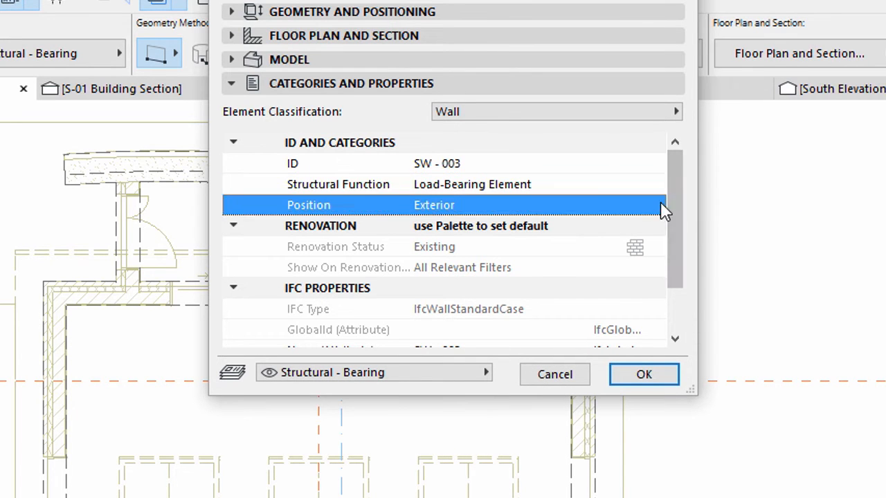
{"action": "left_click", "coordinate": [655, 205]}
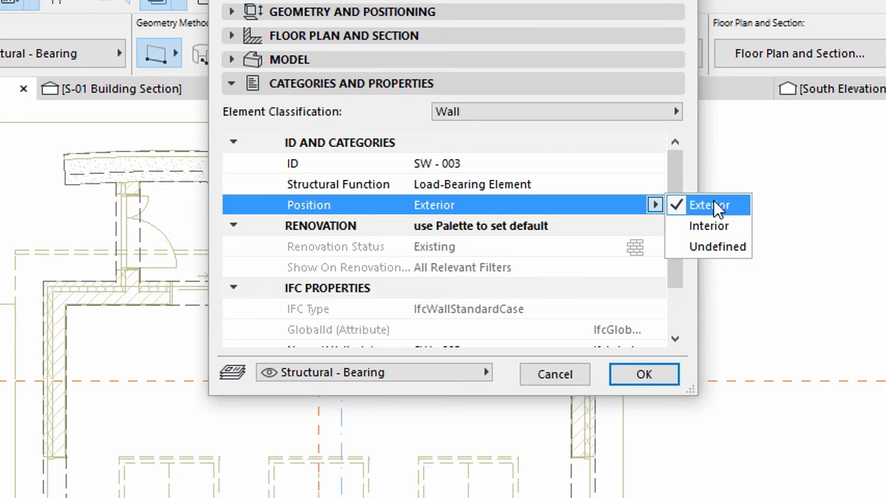
{"action": "left_click", "coordinate": [708, 205]}
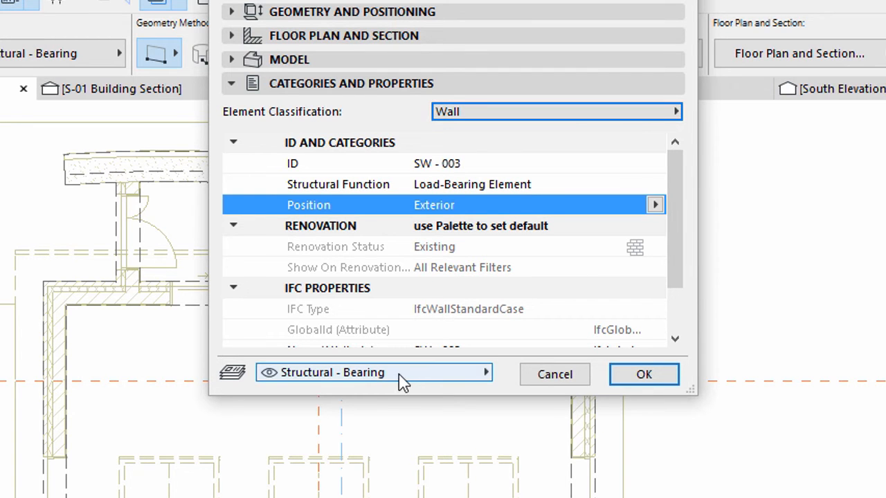
{"action": "mouse_move", "coordinate": [373, 372]}
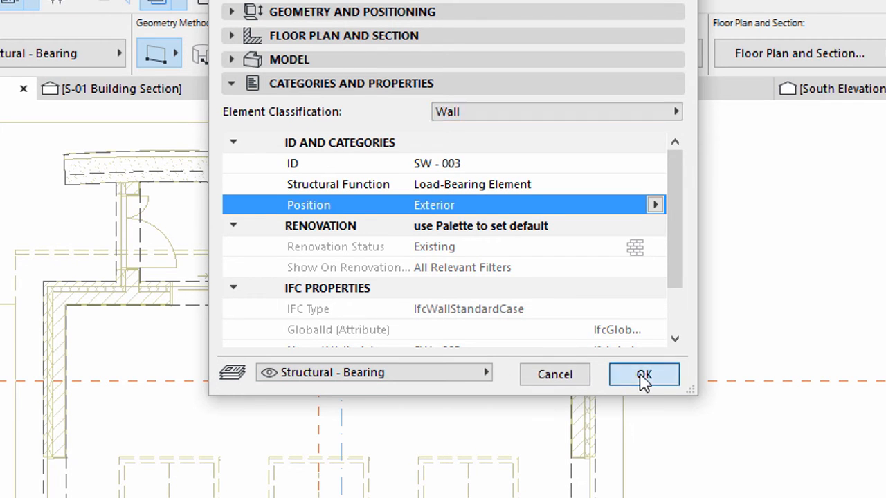
Step: Accept the wall settings and turn on Walls & Beams Reference Lines in On-Screen View Options
{"action": "left_click", "coordinate": [643, 375]}
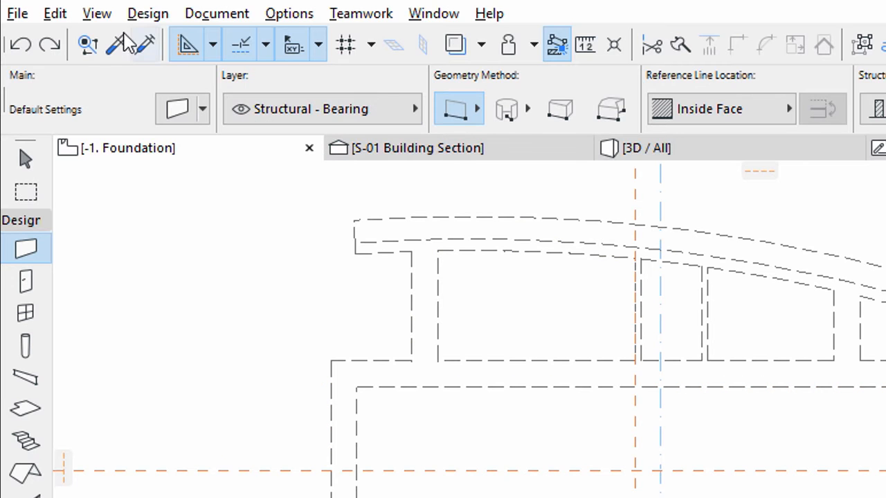
{"action": "left_click", "coordinate": [96, 12]}
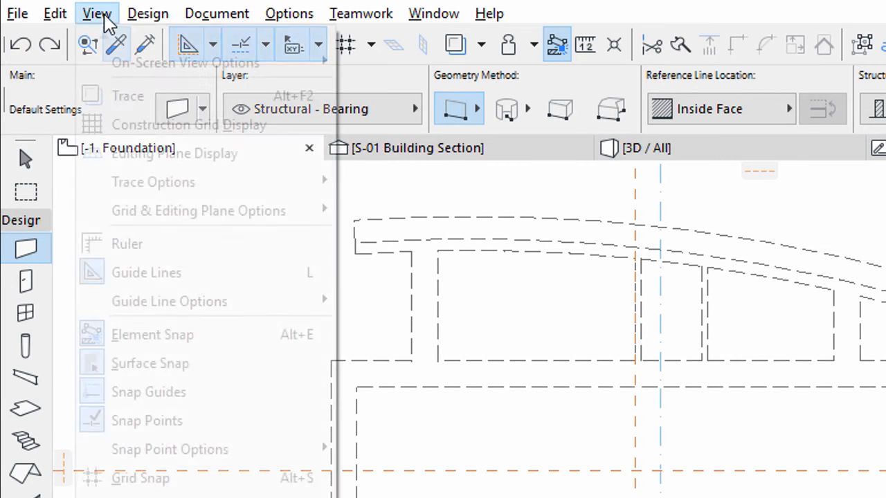
{"action": "mouse_move", "coordinate": [185, 63]}
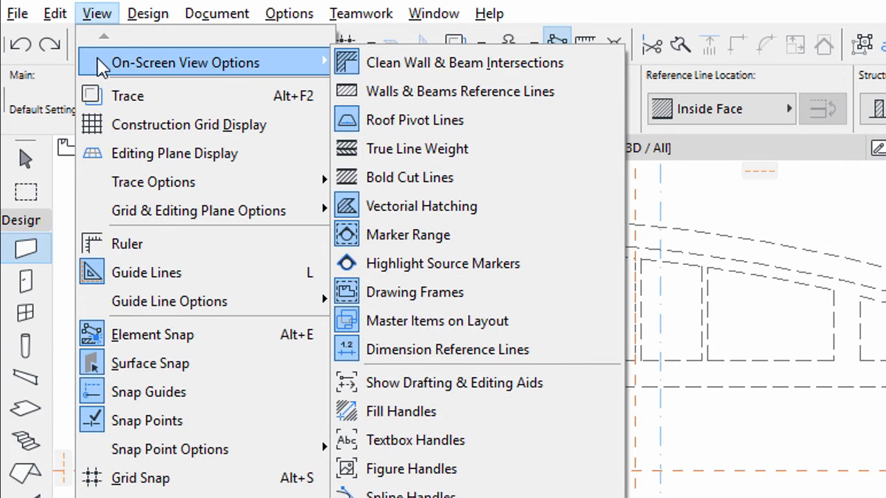
{"action": "mouse_move", "coordinate": [338, 66]}
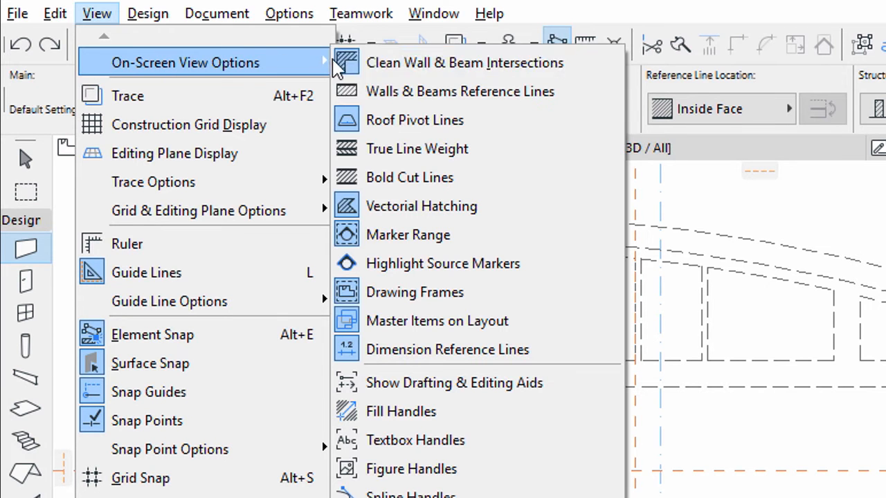
{"action": "mouse_move", "coordinate": [392, 91]}
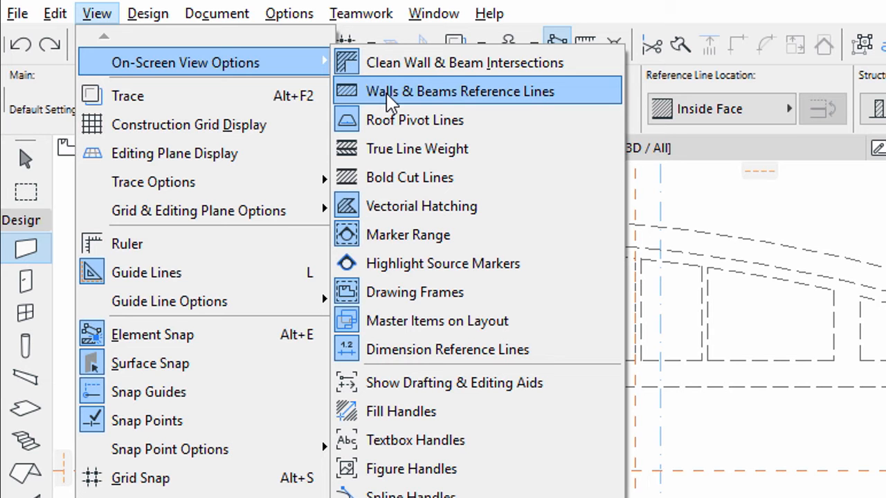
{"action": "left_click", "coordinate": [459, 91]}
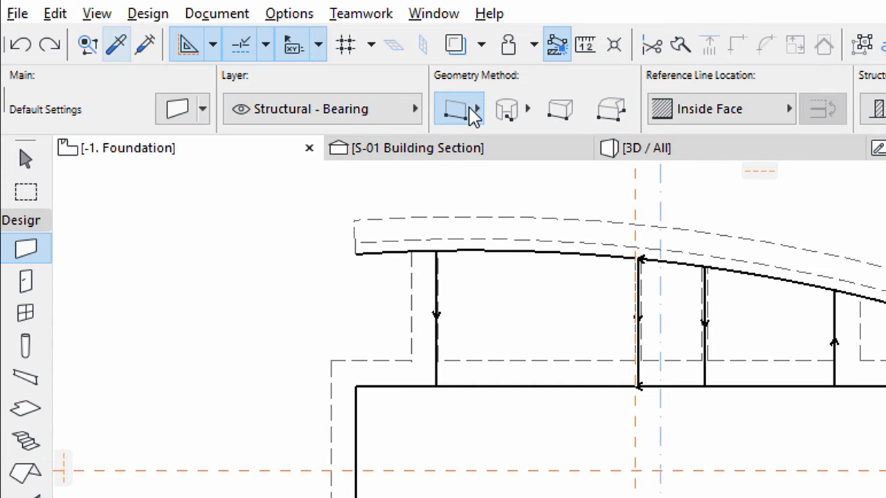
Step: Draw chained concrete foundation walls around the rectangular outline and up to the curved line
{"action": "left_click", "coordinate": [476, 109]}
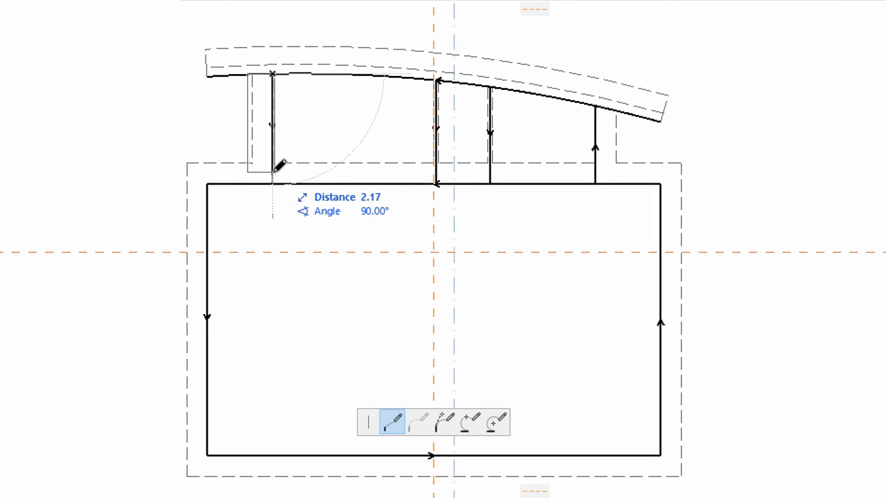
{"action": "left_click", "coordinate": [275, 173]}
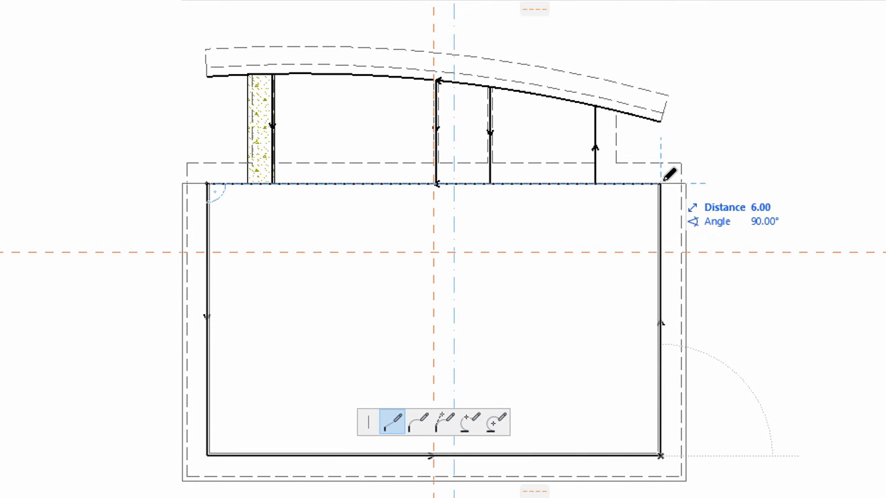
{"action": "mouse_move", "coordinate": [211, 178]}
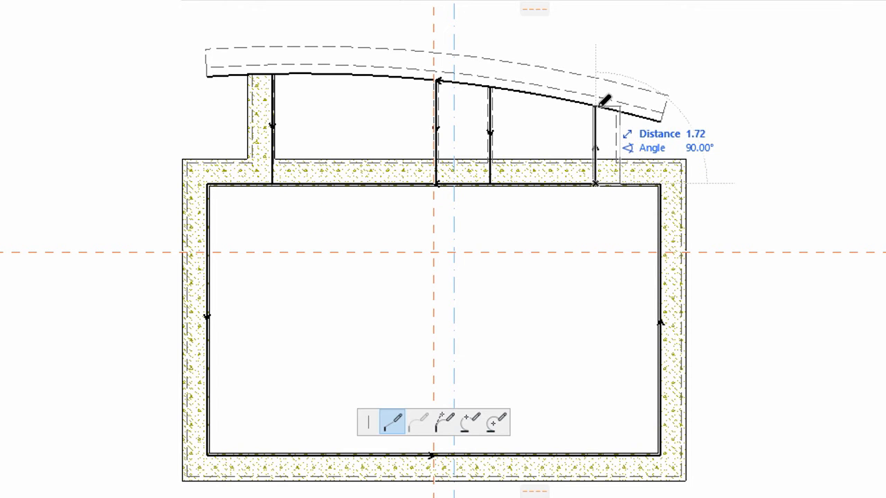
{"action": "right_click", "coordinate": [602, 100]}
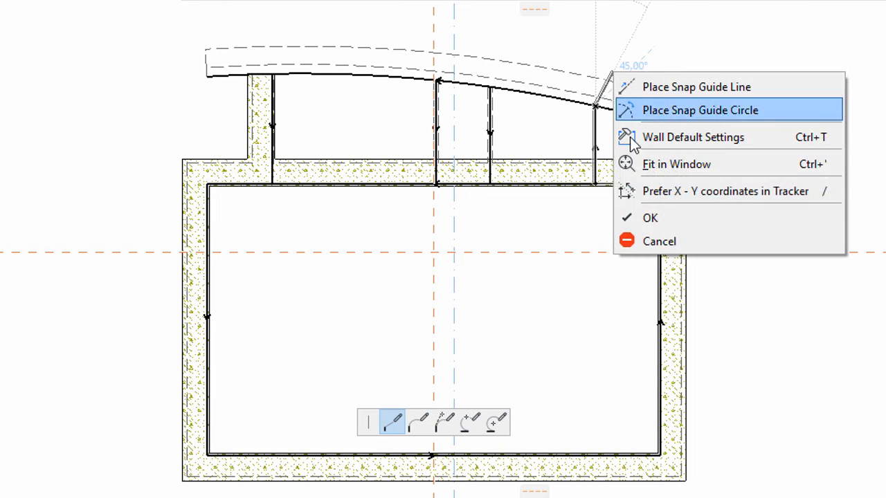
{"action": "left_click", "coordinate": [700, 110]}
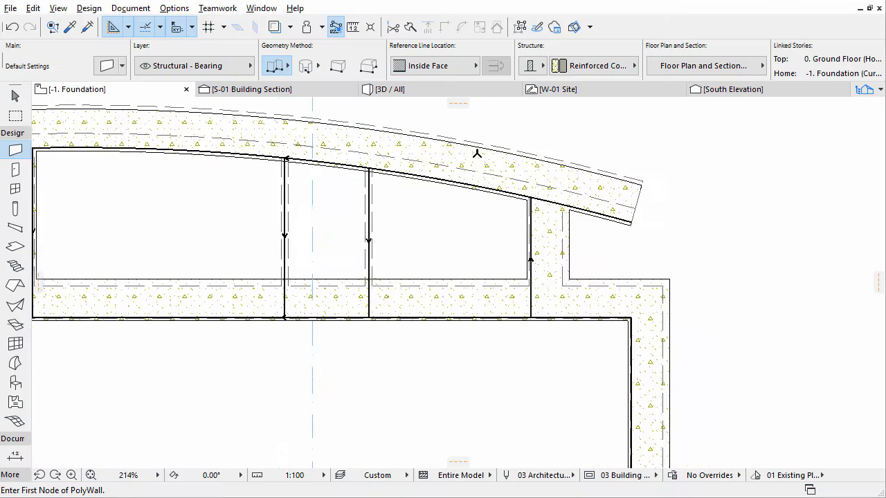
Step: Change the selected curved foundation wall's thickness to 0.80
{"action": "left_click", "coordinate": [476, 152]}
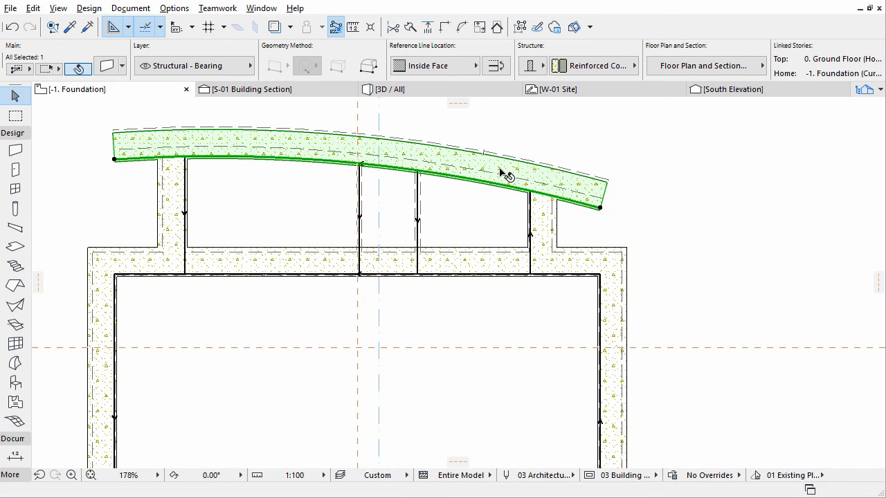
{"action": "mouse_move", "coordinate": [118, 83]}
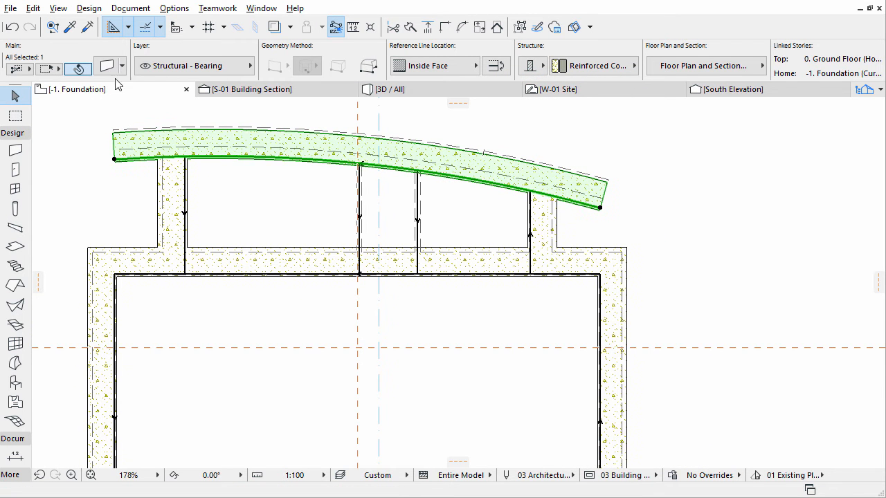
{"action": "left_click", "coordinate": [107, 69]}
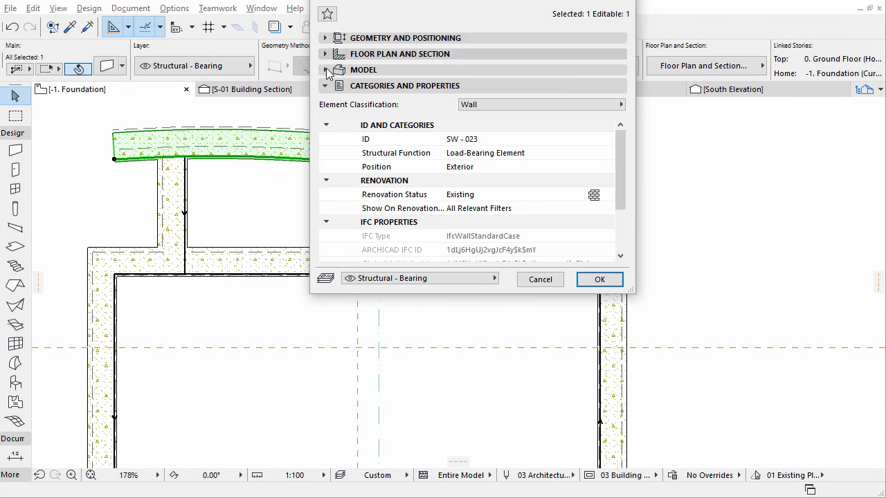
{"action": "left_click", "coordinate": [324, 38]}
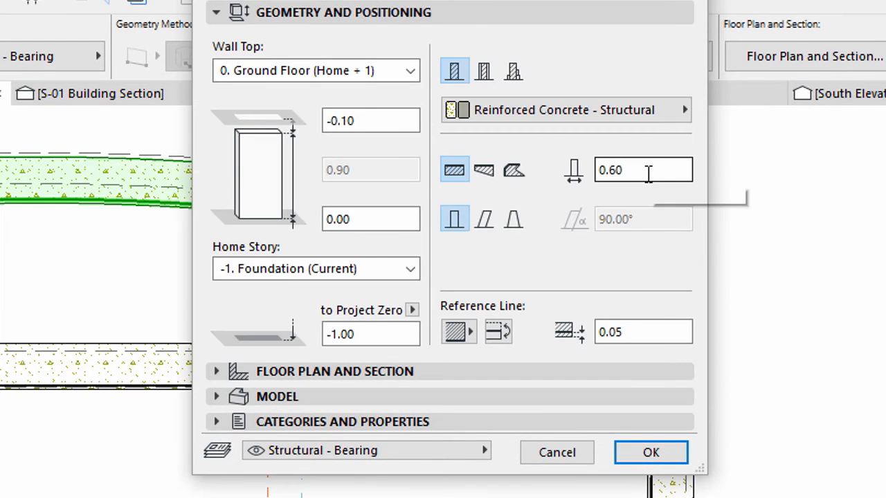
{"action": "left_click", "coordinate": [643, 169]}
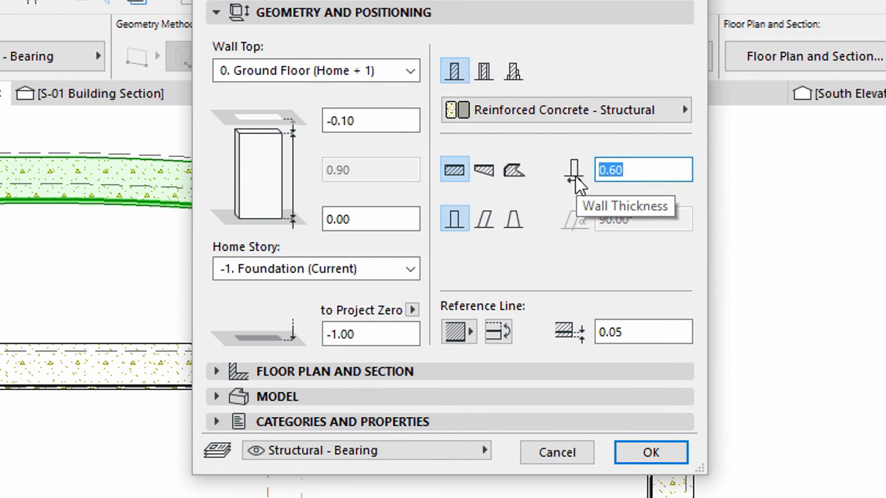
{"action": "type", "text": "0.80"}
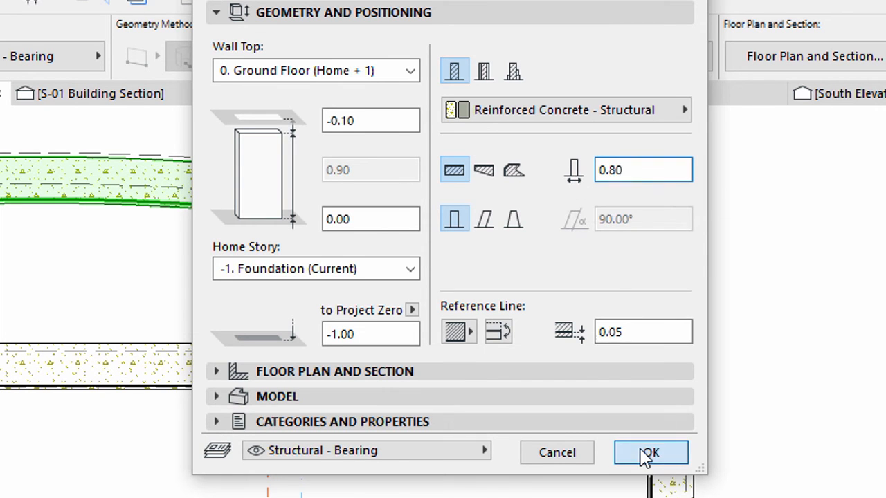
{"action": "left_click", "coordinate": [650, 452]}
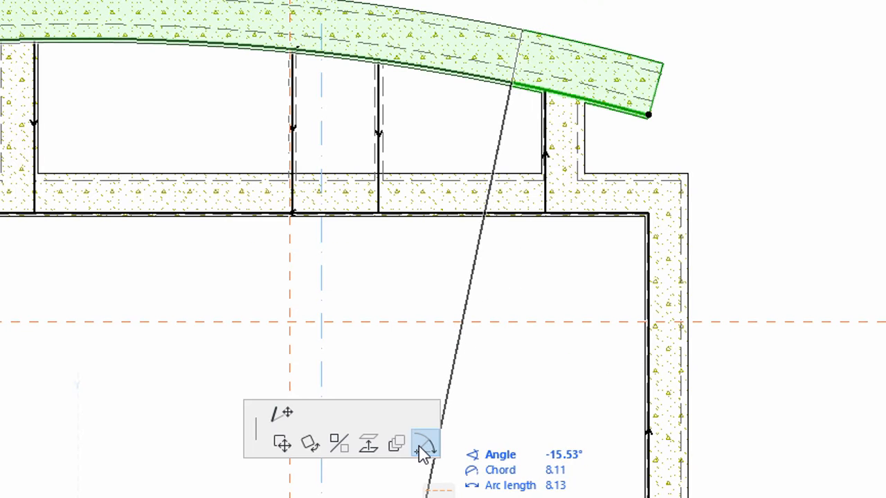
{"action": "mouse_move", "coordinate": [425, 444]}
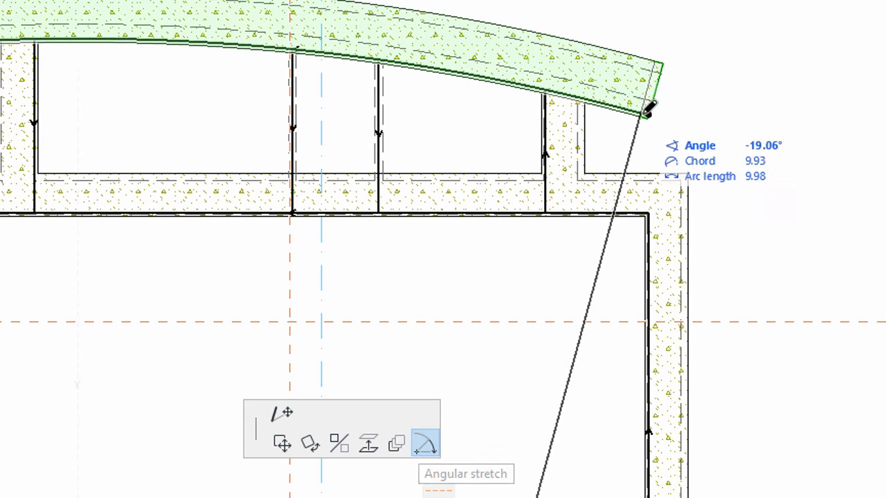
Step: Stretch the curved foundation wall along its arc, setting its chord length to 10.25
{"action": "left_click_drag", "start_coordinate": [647, 111], "coordinate": [651, 114]}
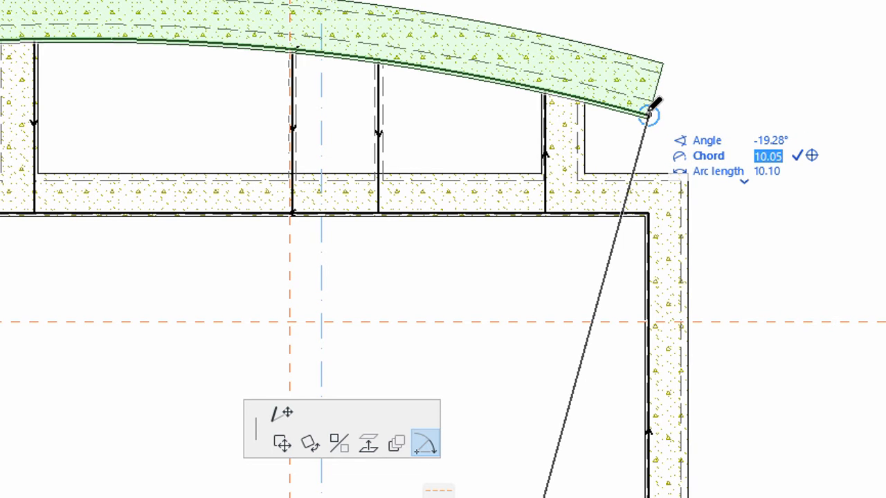
{"action": "type", "text": "10.15"}
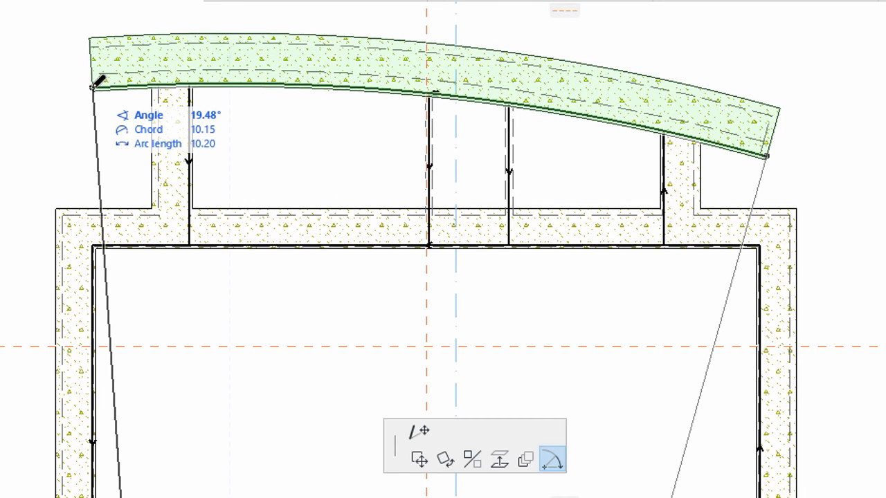
{"action": "left_click", "coordinate": [204, 129]}
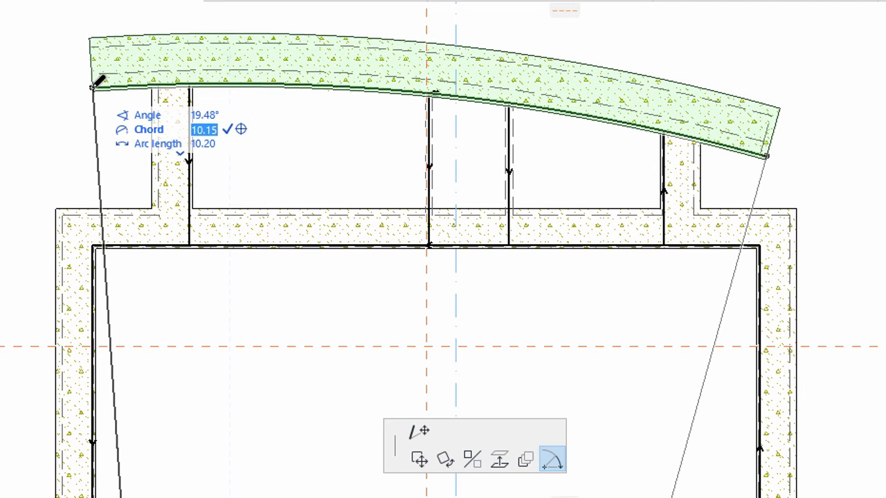
{"action": "type", "text": "10.25"}
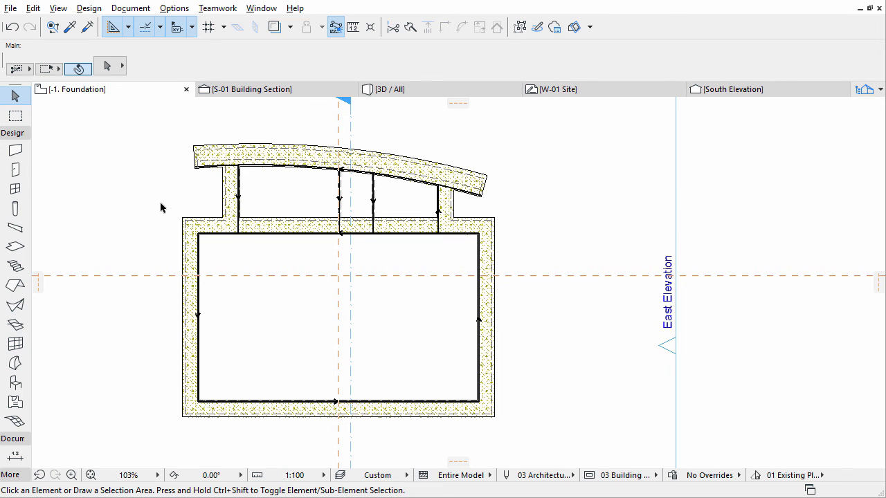
{"action": "mouse_move", "coordinate": [14, 209]}
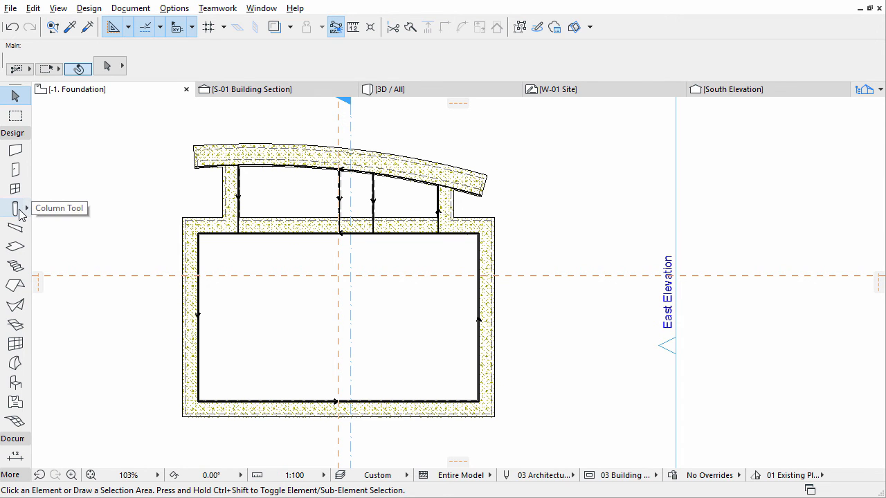
Step: Set column defaults: top at 0. Ground Floor -0.17, bottom 0.00, home story -1. Foundation
{"action": "left_click", "coordinate": [13, 208]}
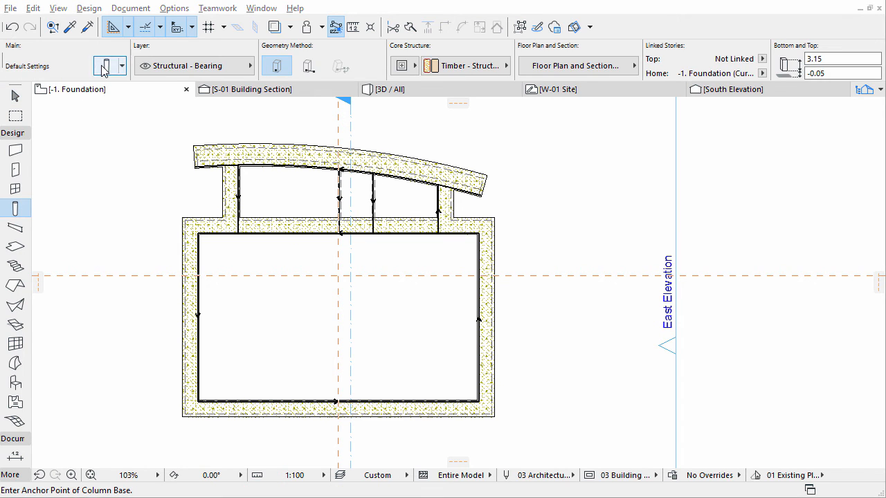
{"action": "left_click", "coordinate": [105, 66]}
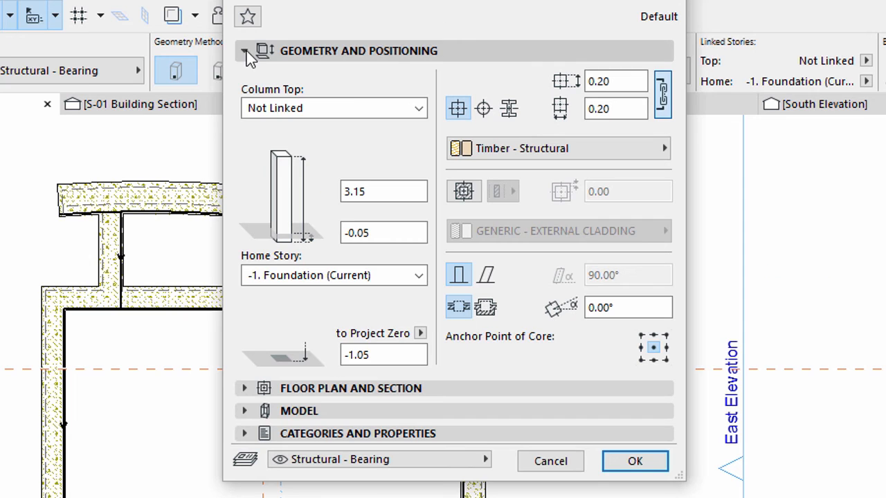
{"action": "left_click", "coordinate": [418, 108]}
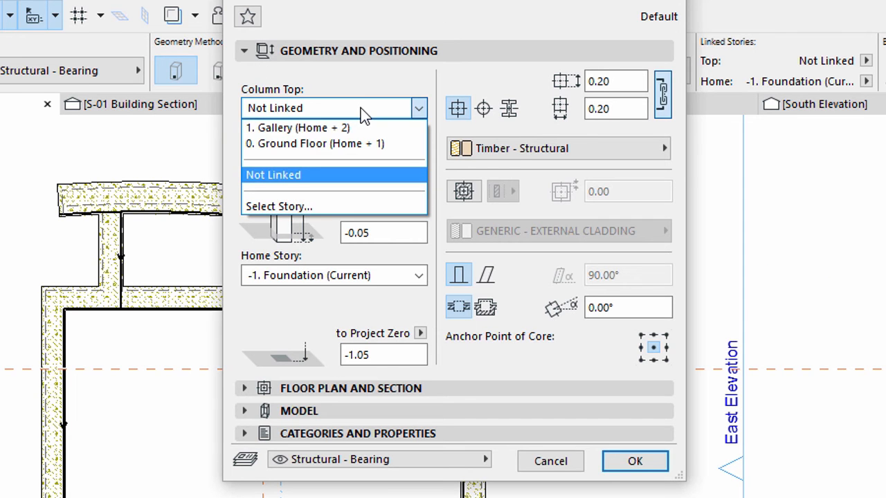
{"action": "mouse_move", "coordinate": [365, 144]}
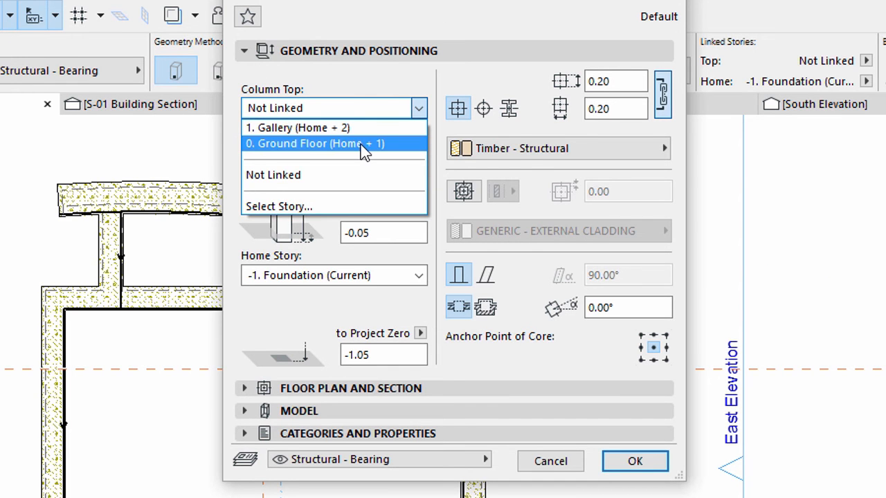
{"action": "left_click", "coordinate": [315, 143]}
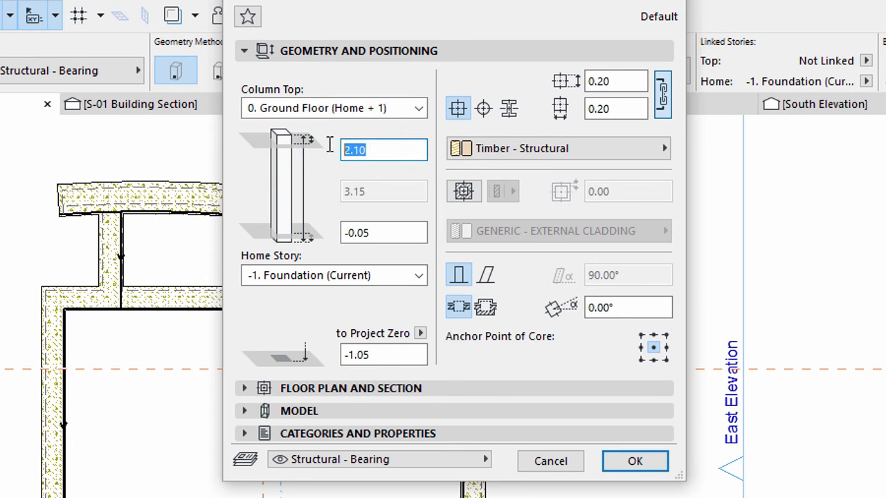
{"action": "type", "text": "-0."}
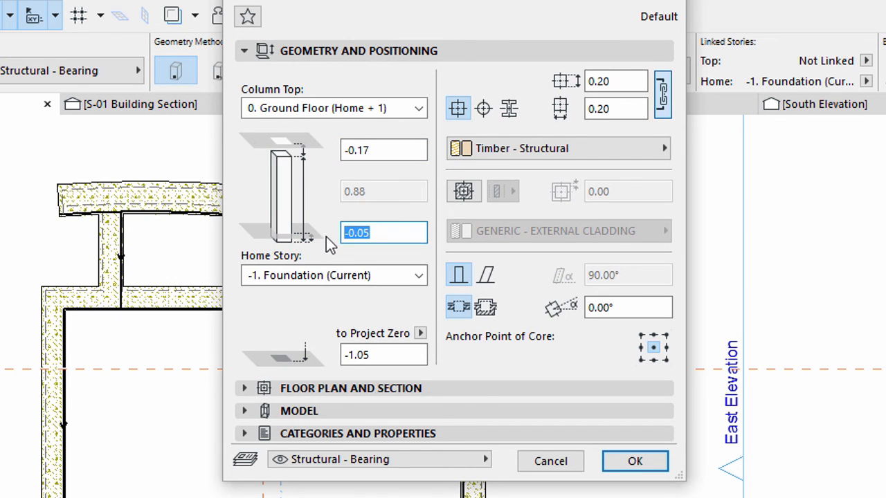
{"action": "type", "text": "0.00"}
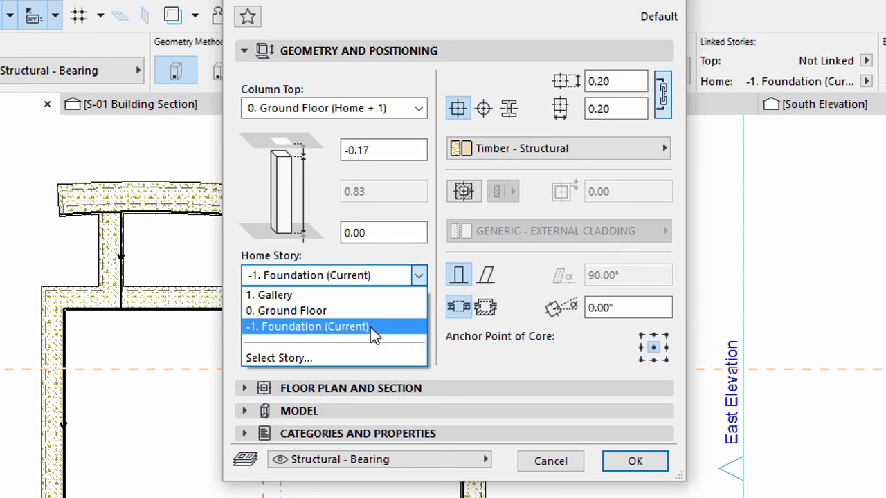
{"action": "left_click", "coordinate": [308, 326]}
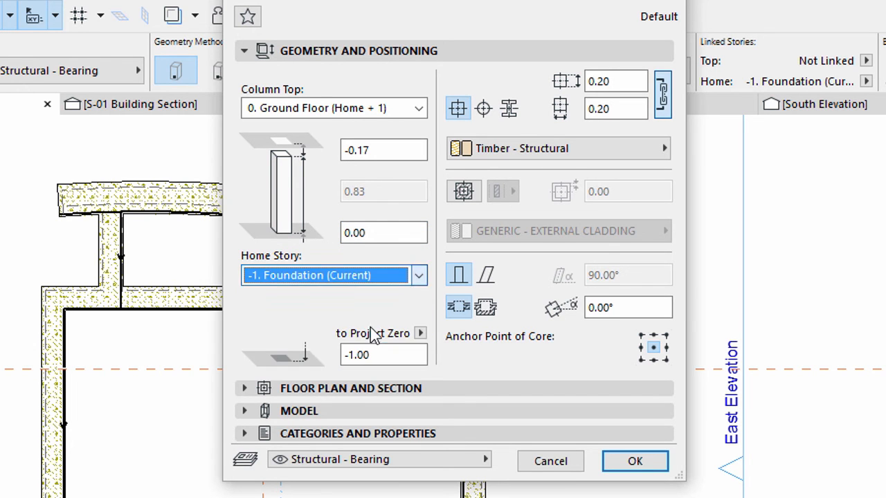
{"action": "left_click", "coordinate": [615, 81]}
{"action": "type", "text": "0.5"}
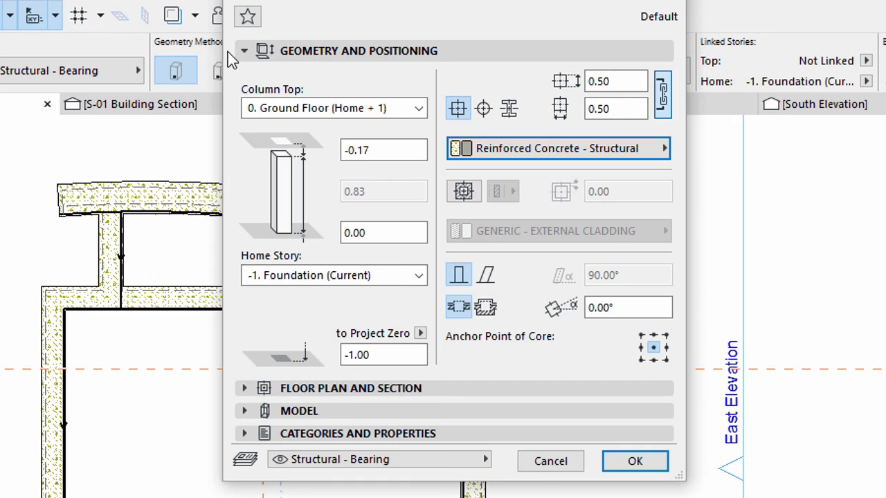
Step: Check the column is Load-Bearing Element with Exterior position, then accept the column settings
{"action": "left_click", "coordinate": [245, 50]}
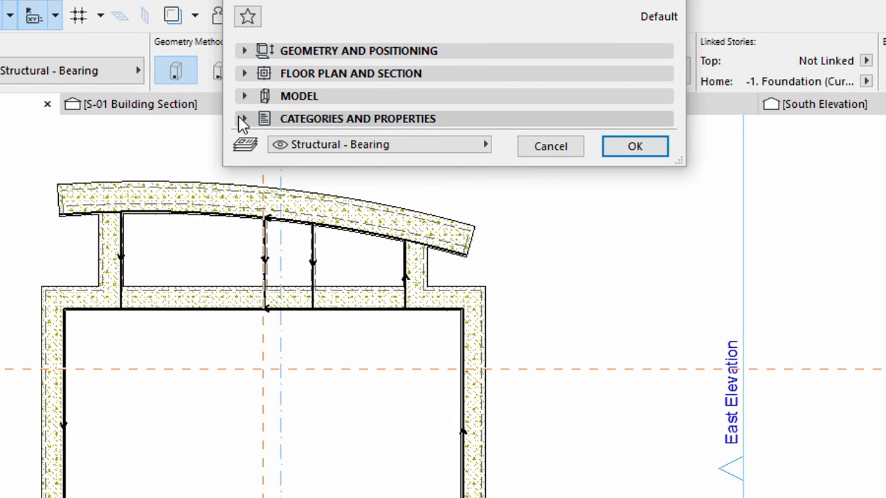
{"action": "left_click", "coordinate": [244, 118]}
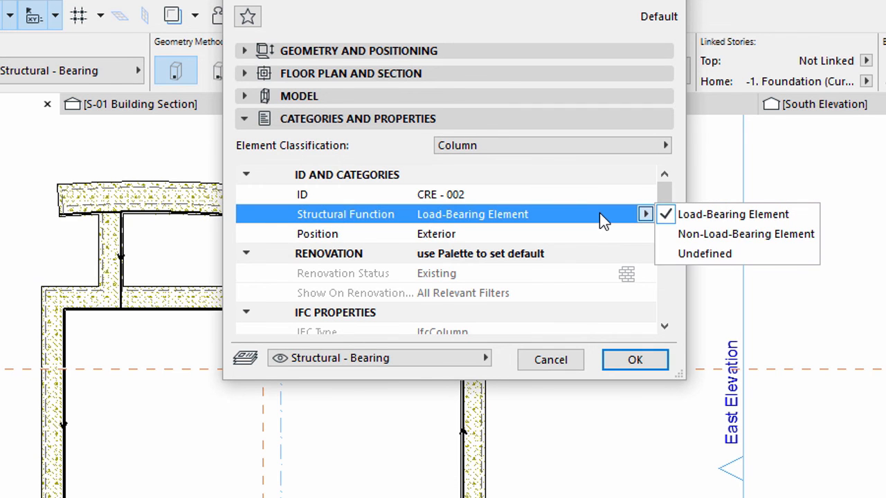
{"action": "left_click", "coordinate": [644, 234]}
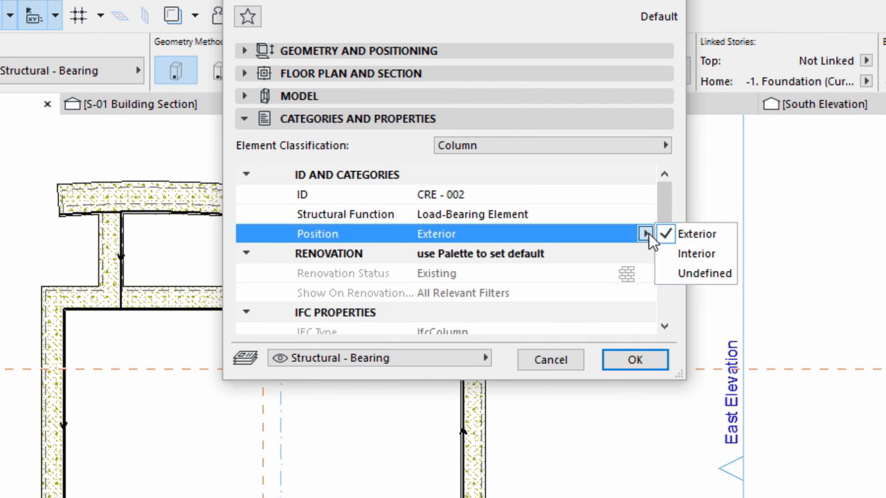
{"action": "mouse_move", "coordinate": [636, 213]}
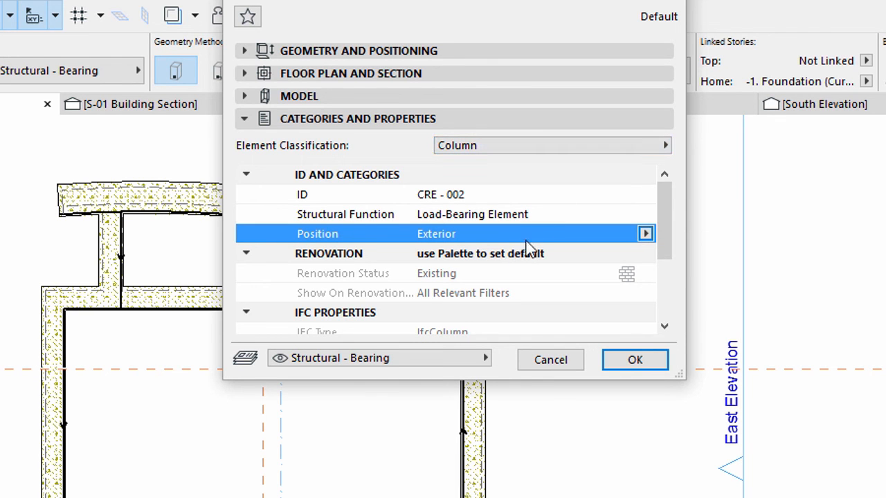
{"action": "mouse_move", "coordinate": [411, 358]}
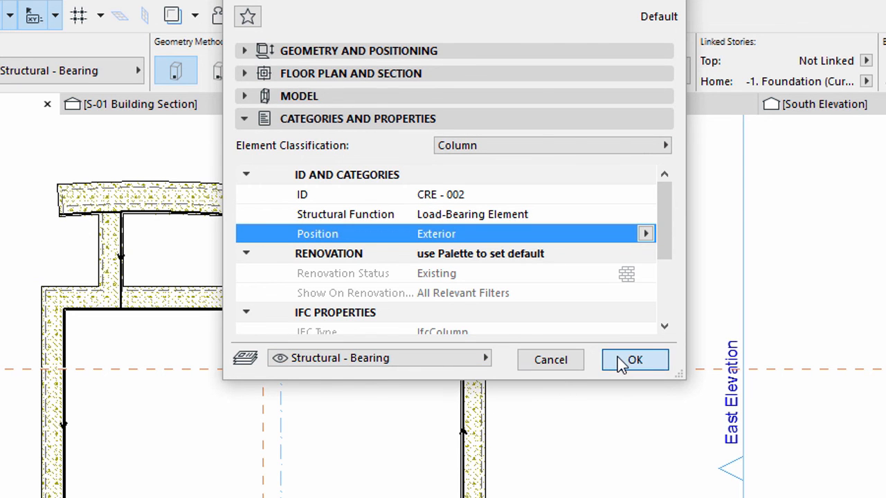
{"action": "left_click", "coordinate": [634, 359]}
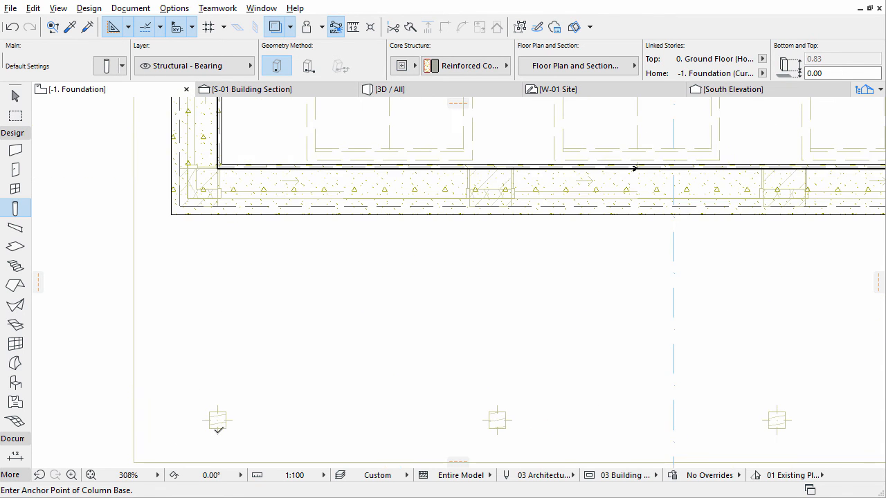
Step: Place square concrete column foundations at the wooden column positions below the building
{"action": "left_click", "coordinate": [217, 420]}
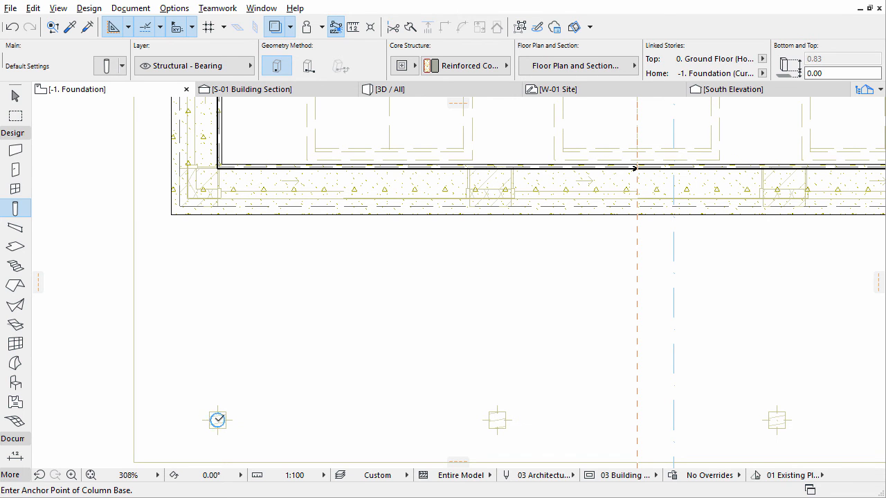
{"action": "left_click", "coordinate": [217, 421]}
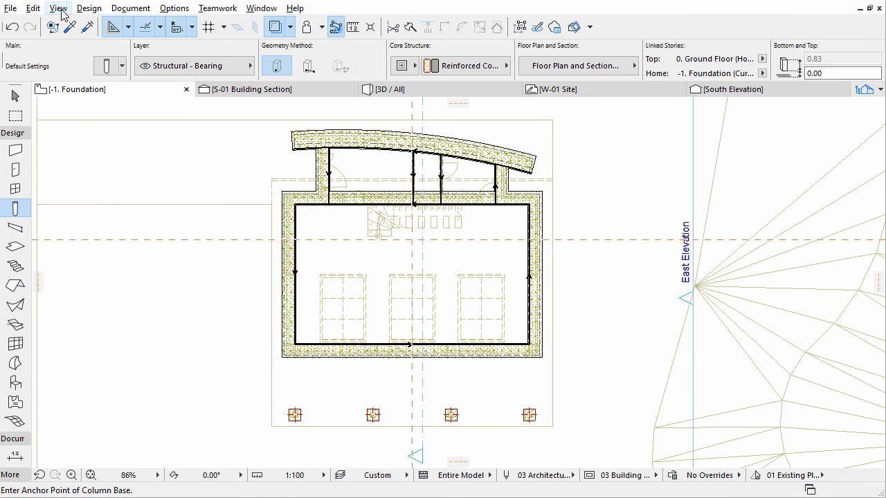
Step: Turn off Walls & Beams Reference Lines in the On-Screen View Options
{"action": "left_click", "coordinate": [58, 7]}
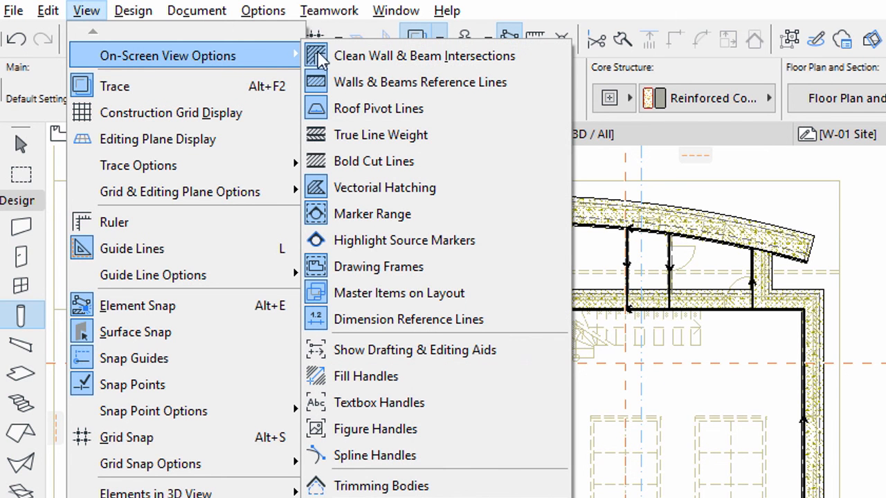
{"action": "mouse_move", "coordinate": [374, 81]}
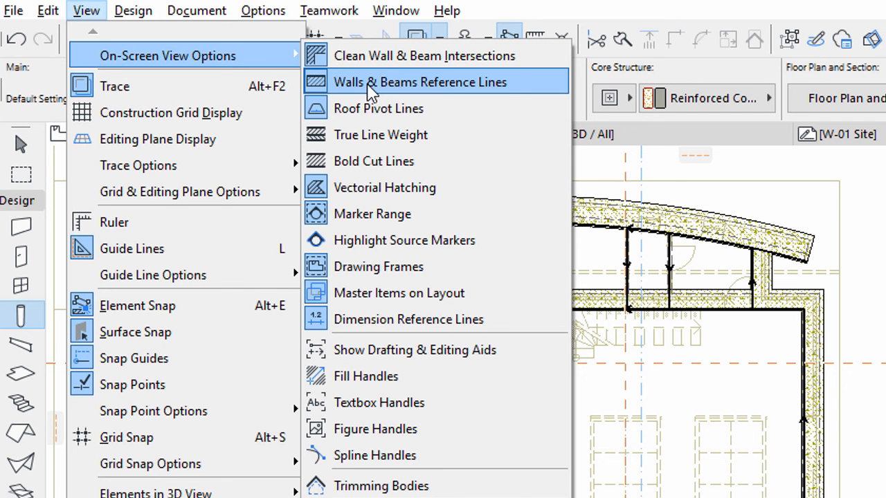
{"action": "left_click", "coordinate": [420, 82]}
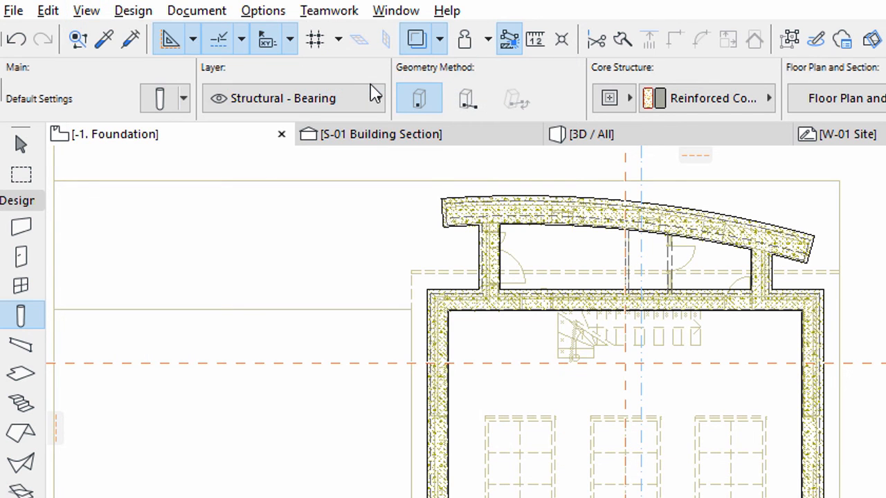
{"action": "mouse_move", "coordinate": [417, 40]}
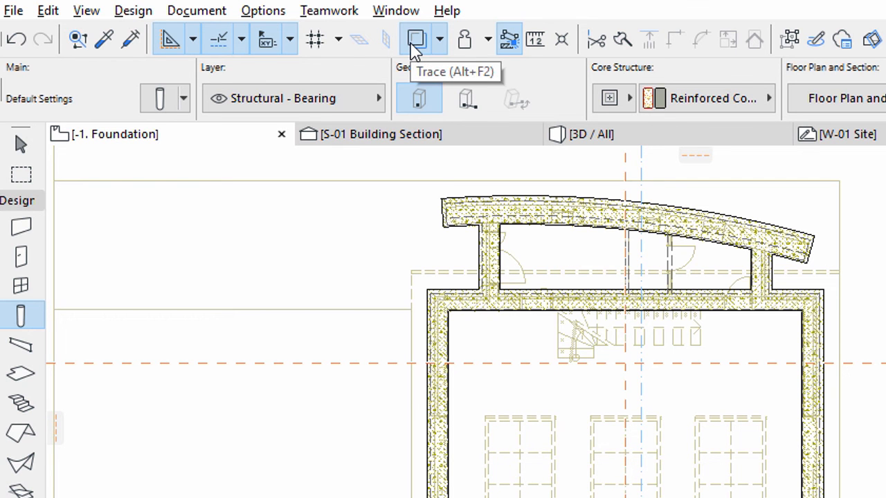